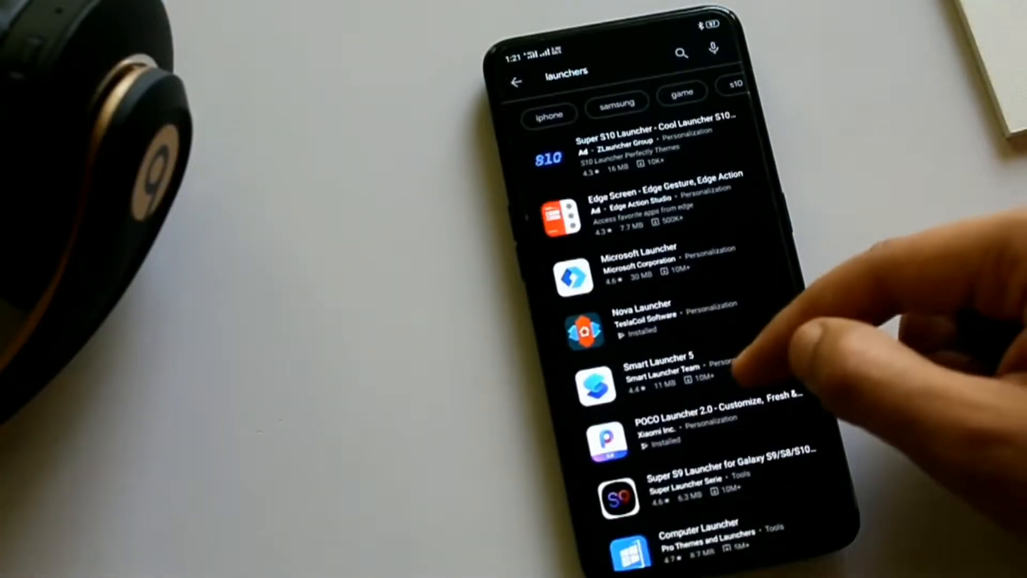
Step: Scroll down through the 'launchers' search results in Google Play Store
scroll(down, 3)
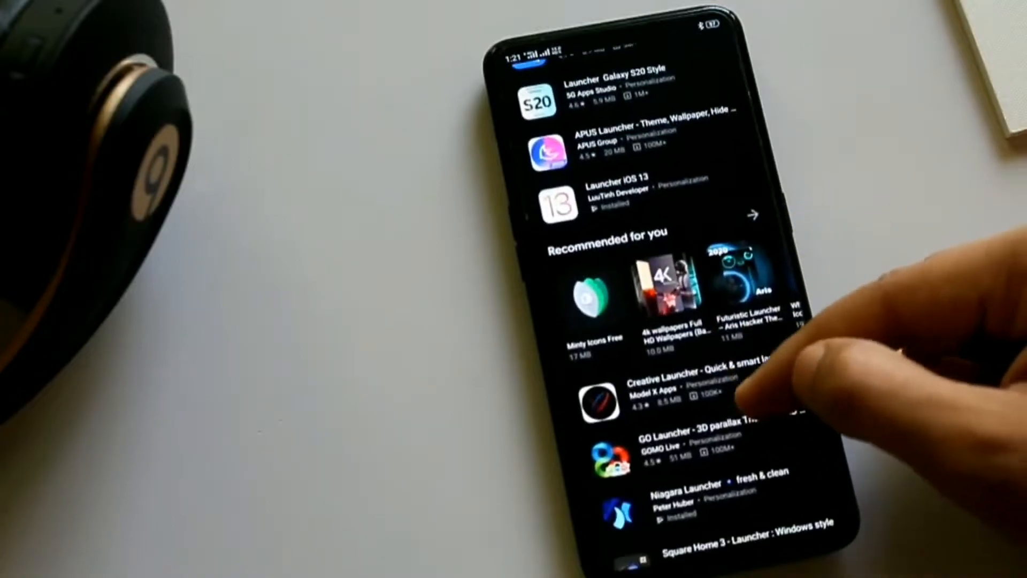
scroll(down, 3)
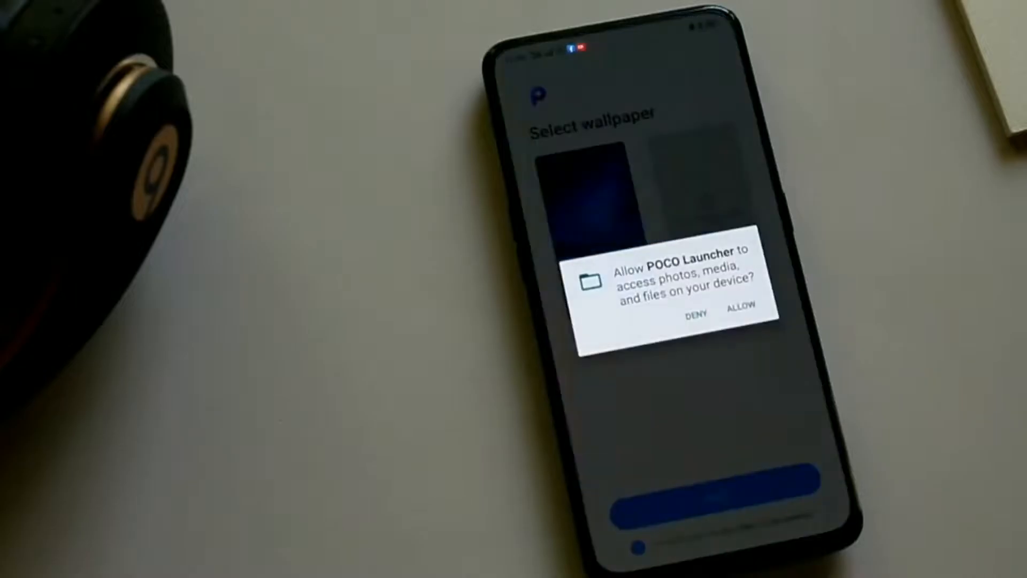
Step: Grant file access, apply the recommended wallpaper and accept the default-launcher prompts
click(738, 317)
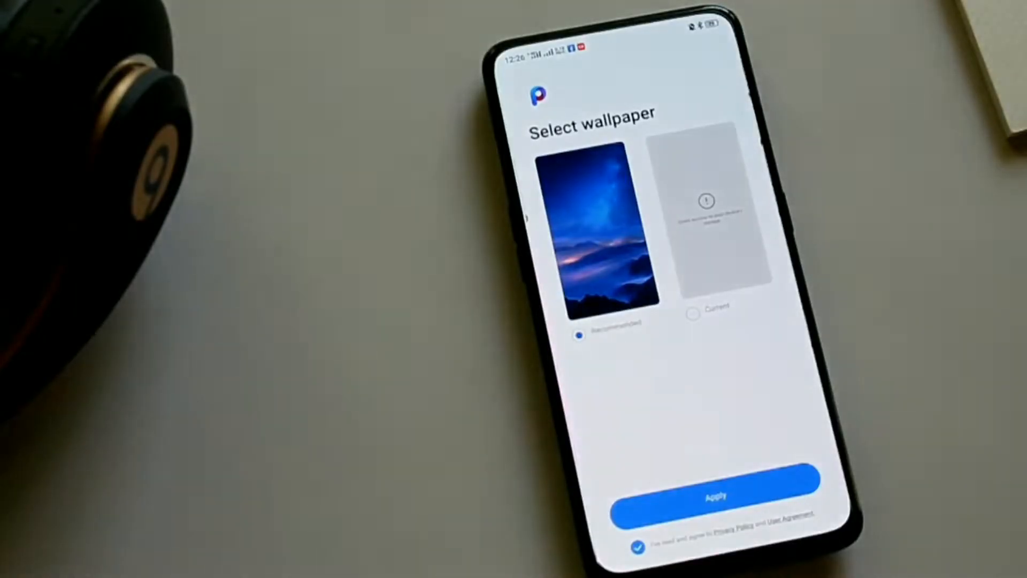
click(714, 495)
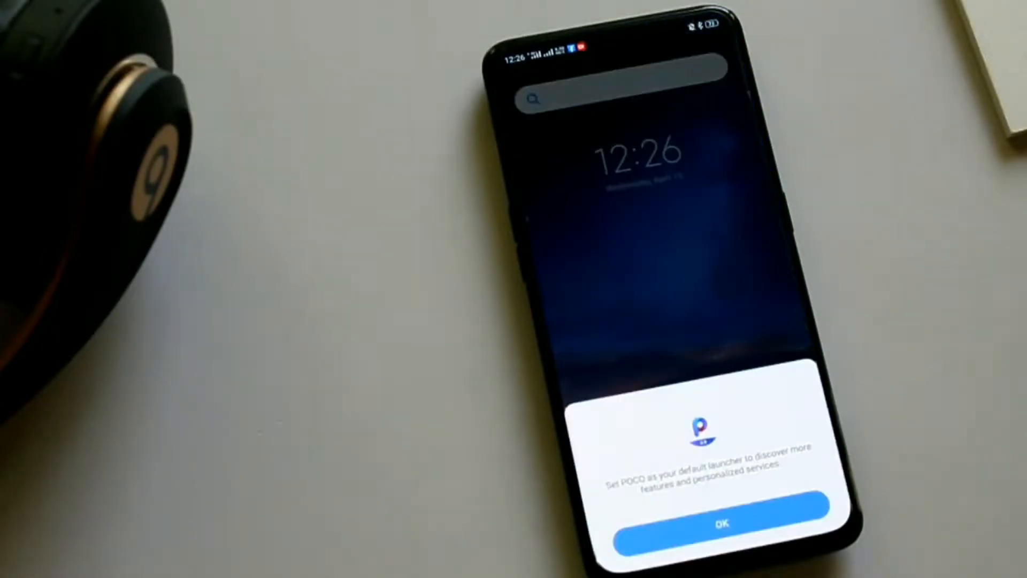
click(721, 522)
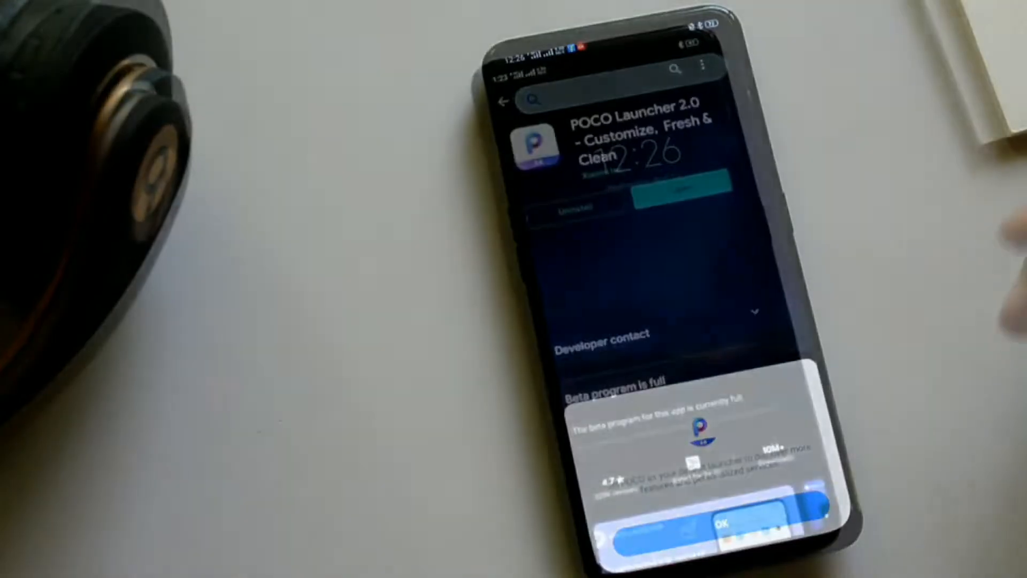
click(717, 521)
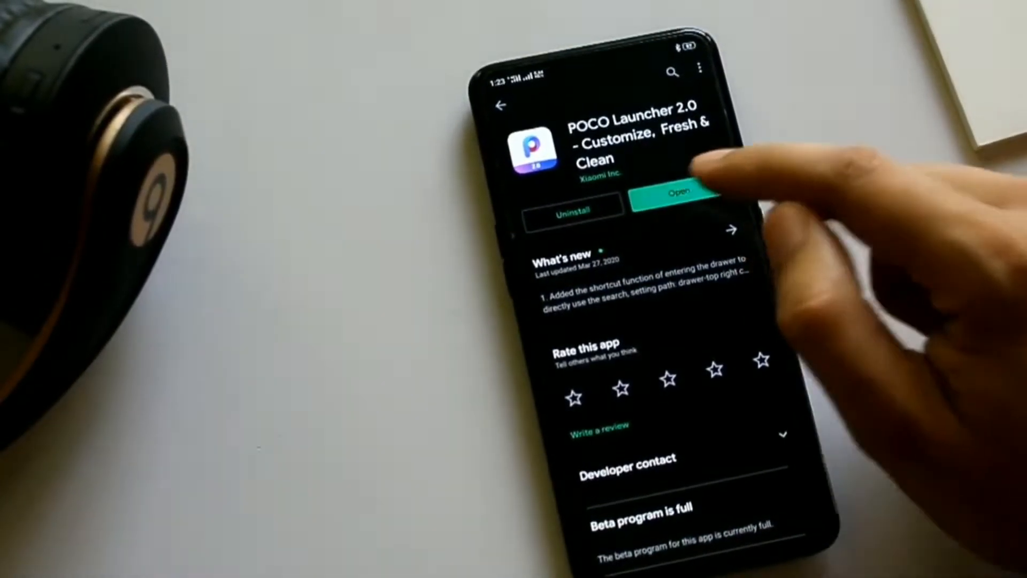
Step: Launch POCO Launcher from its store page and browse its app drawer
click(678, 192)
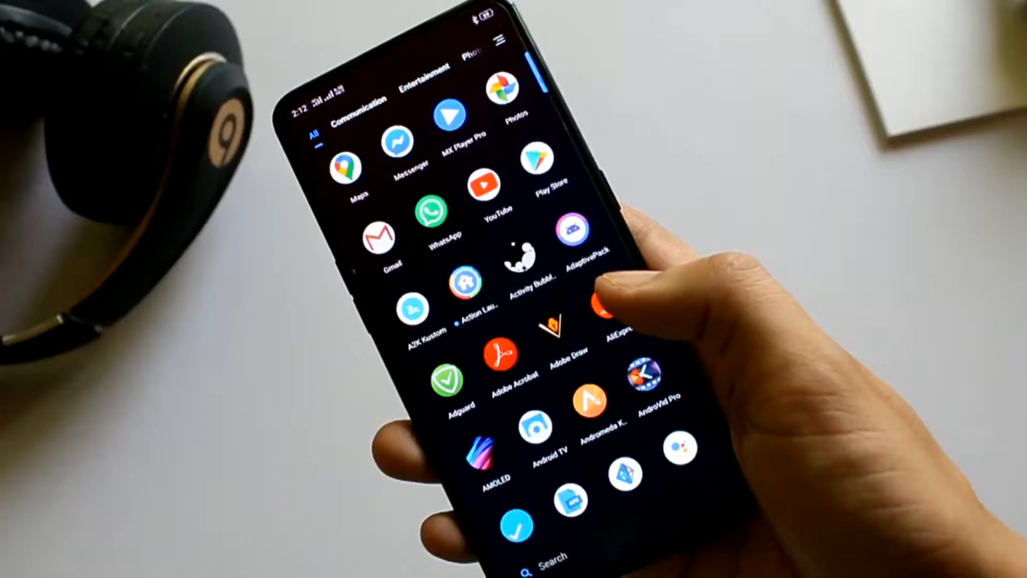
scroll(down, 3)
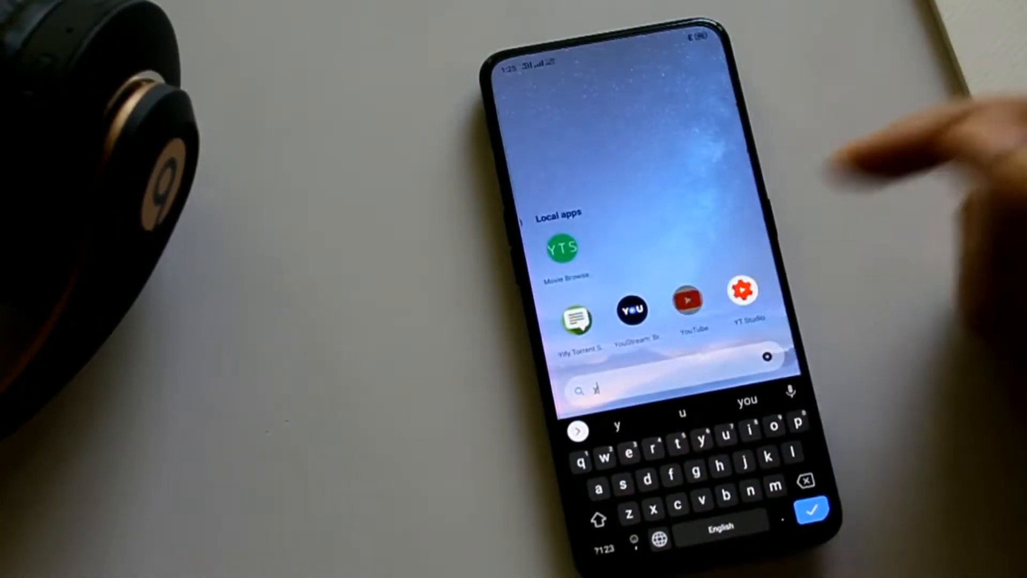
click(686, 303)
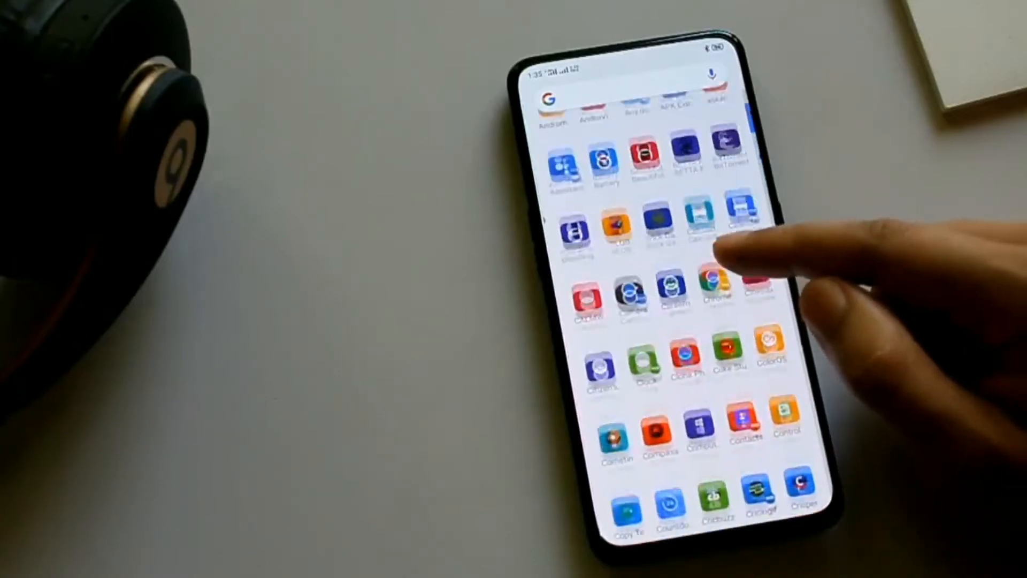
Step: Search the app drawer via Action Search with the query 'adn'
click(622, 93)
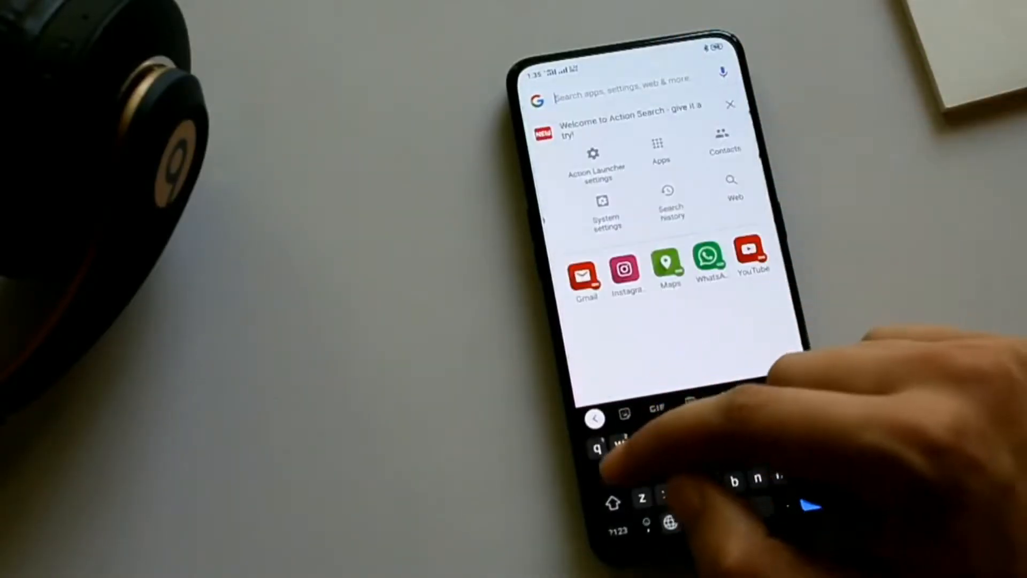
text(adn)
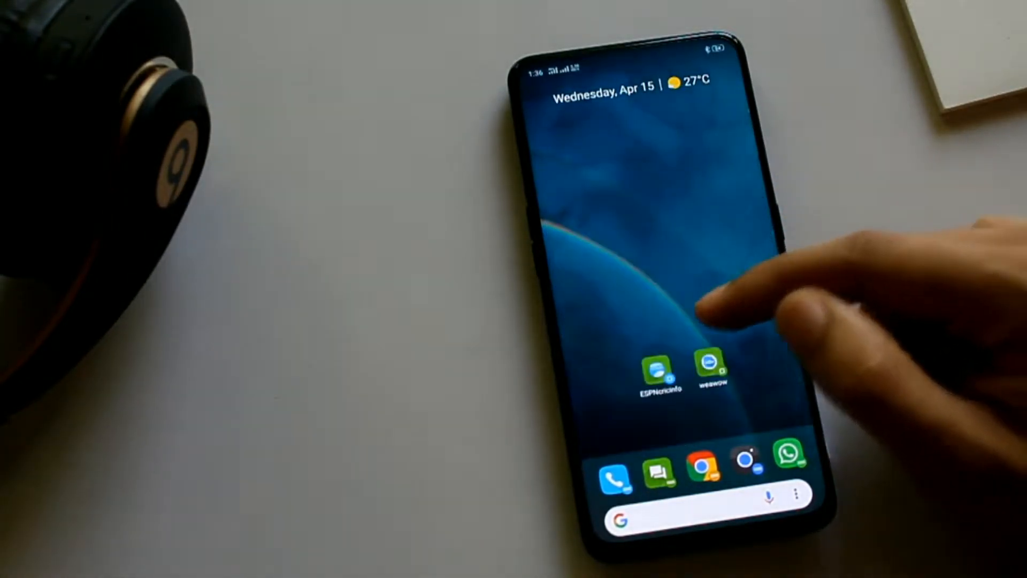
Step: Reach the Quicktheme settings from the home screen options via Home settings
click(658, 370)
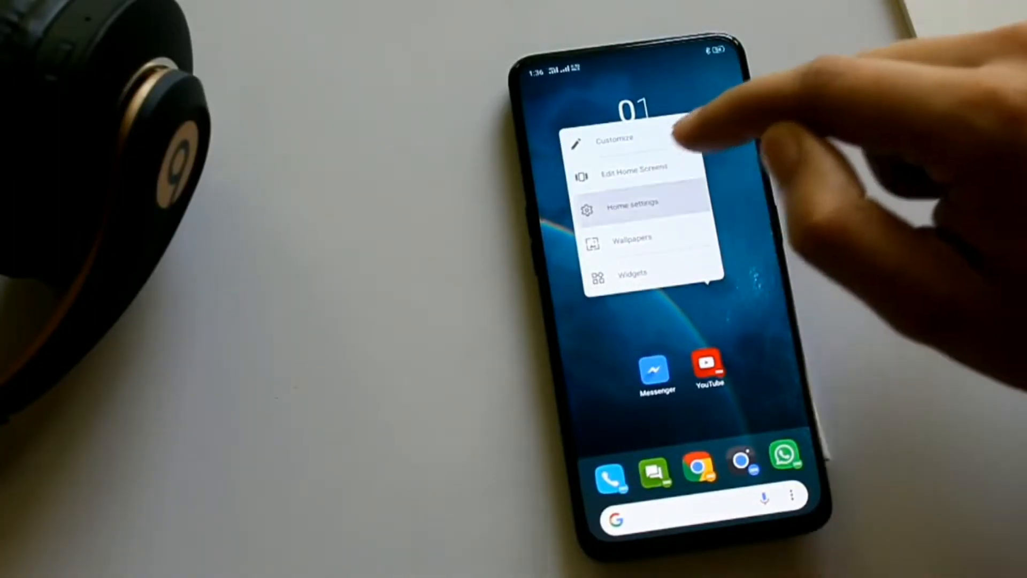
click(632, 204)
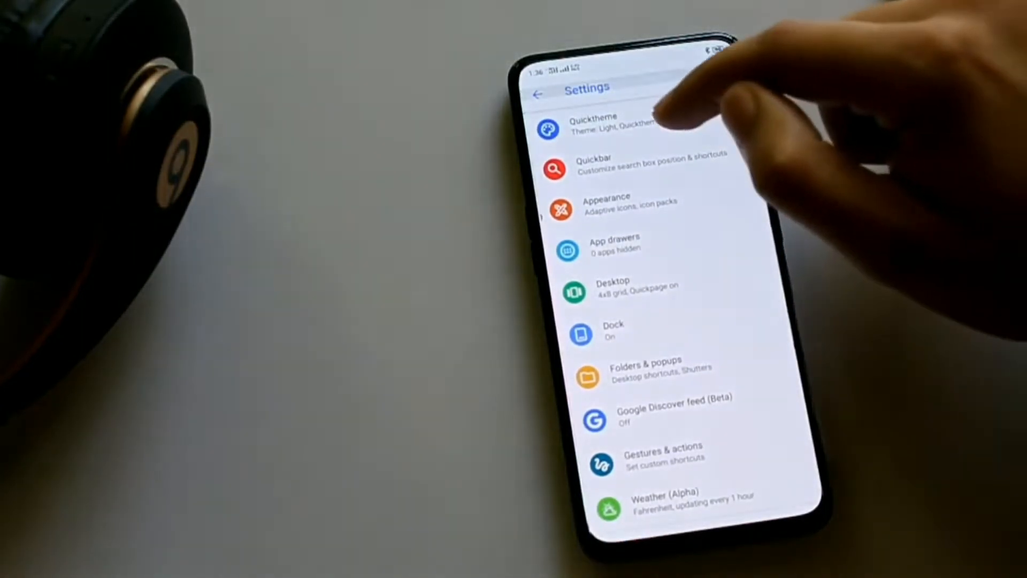
click(593, 123)
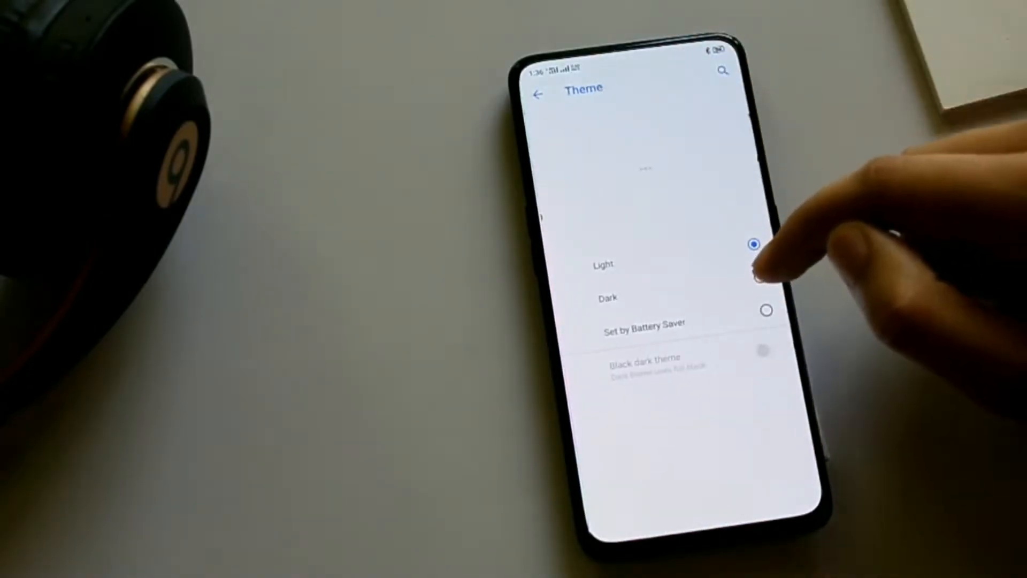
Step: Set the theme to Dark with Black dark theme enabled, then revisit Quicktheme
click(765, 277)
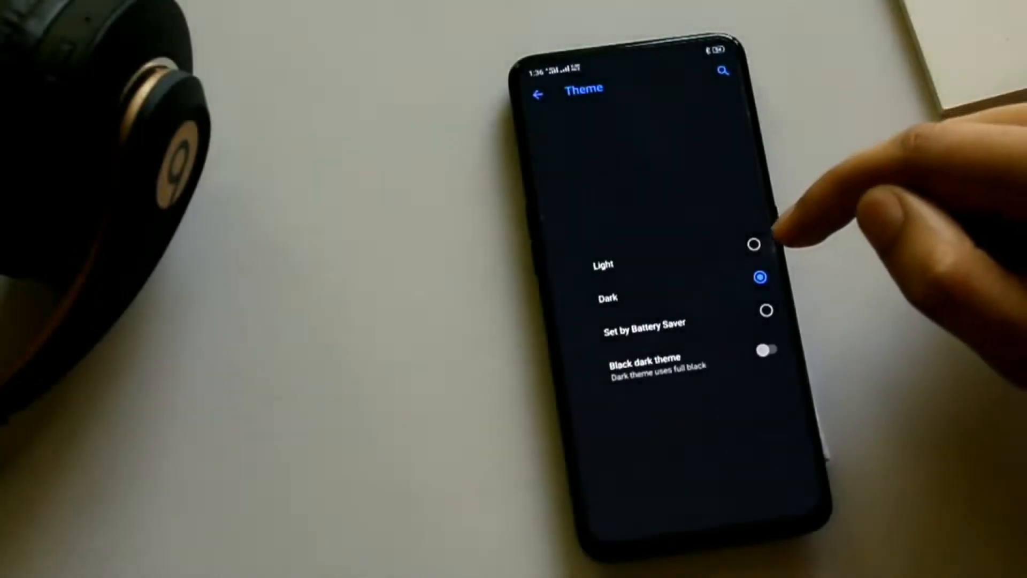
click(774, 347)
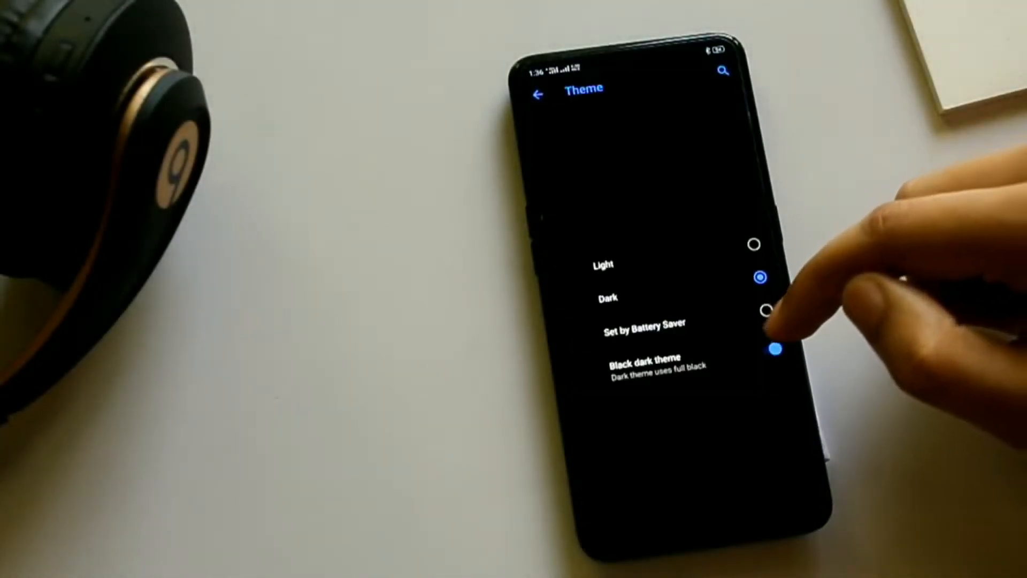
click(538, 92)
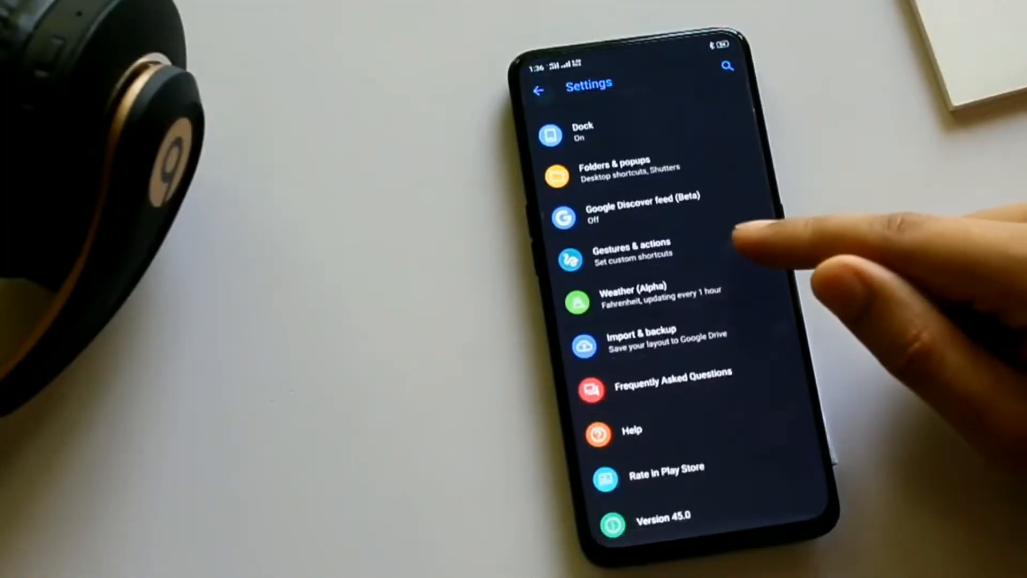
scroll(down, 3)
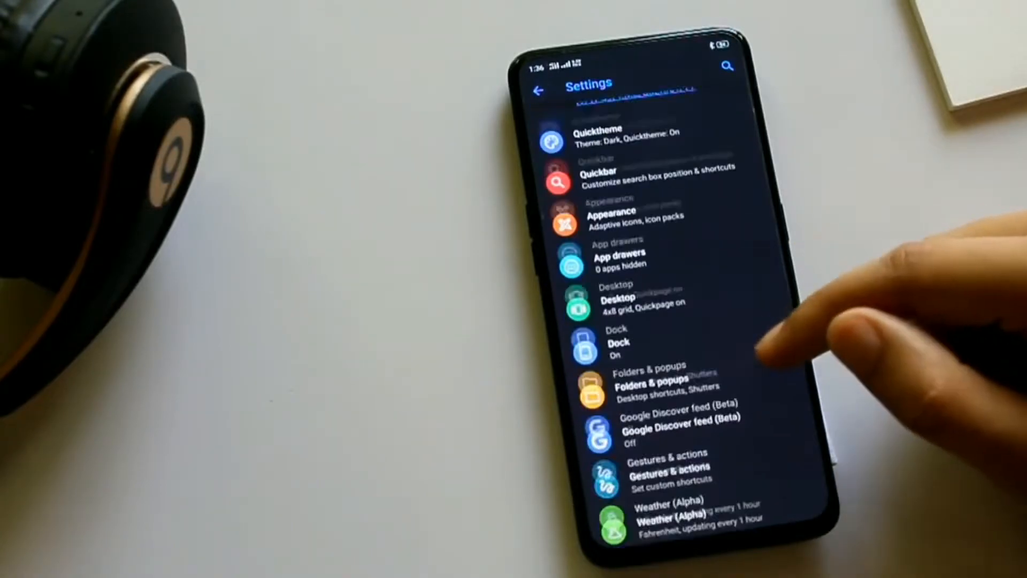
click(596, 135)
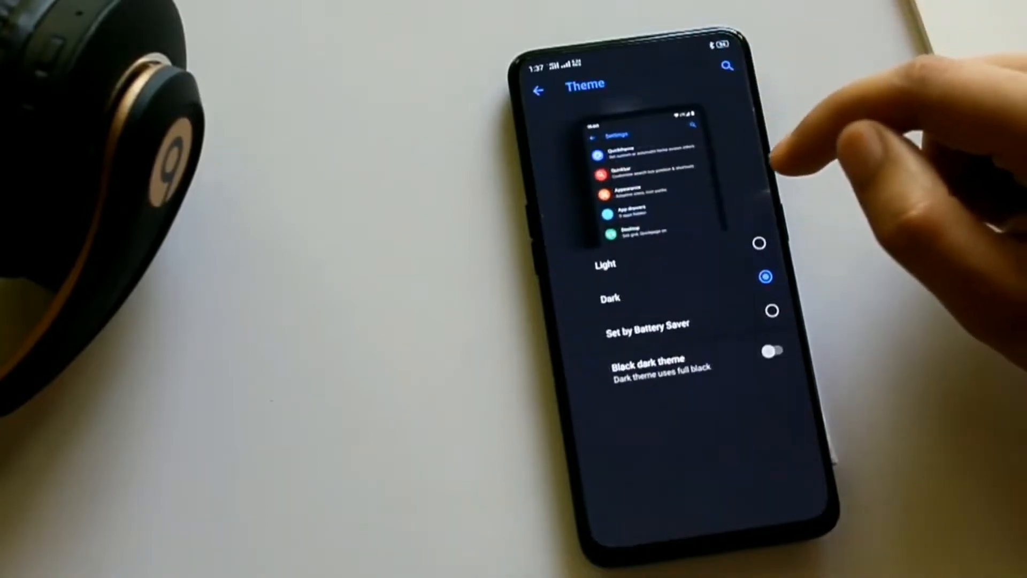
Step: Check a theme option, scroll its list and return to the main settings
click(760, 259)
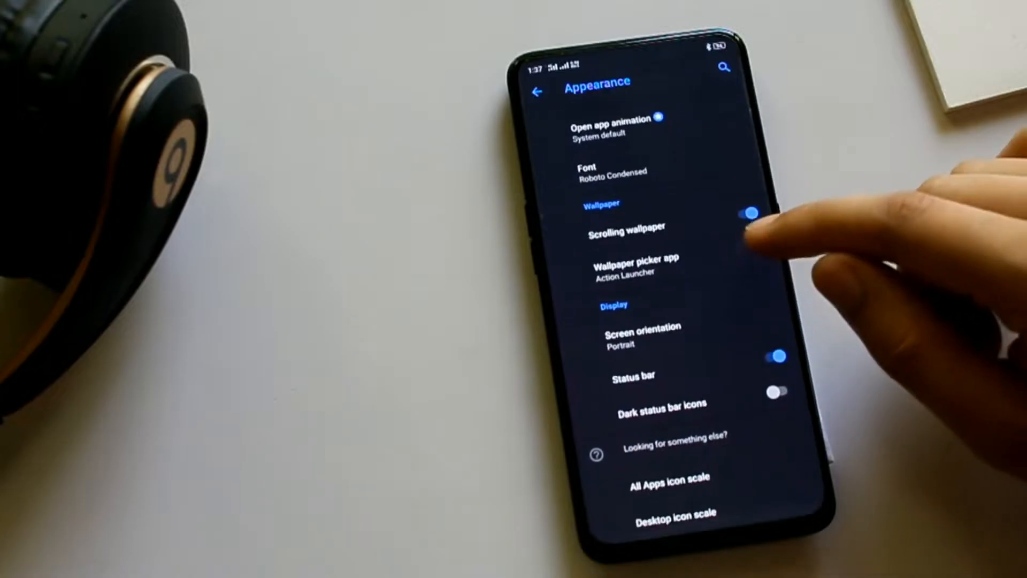
scroll(down, 3)
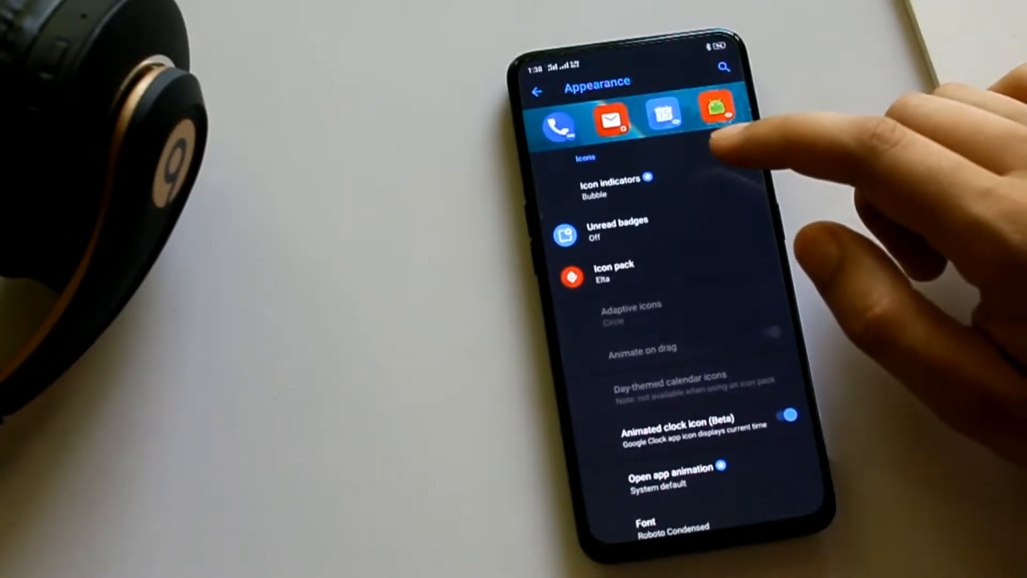
click(539, 91)
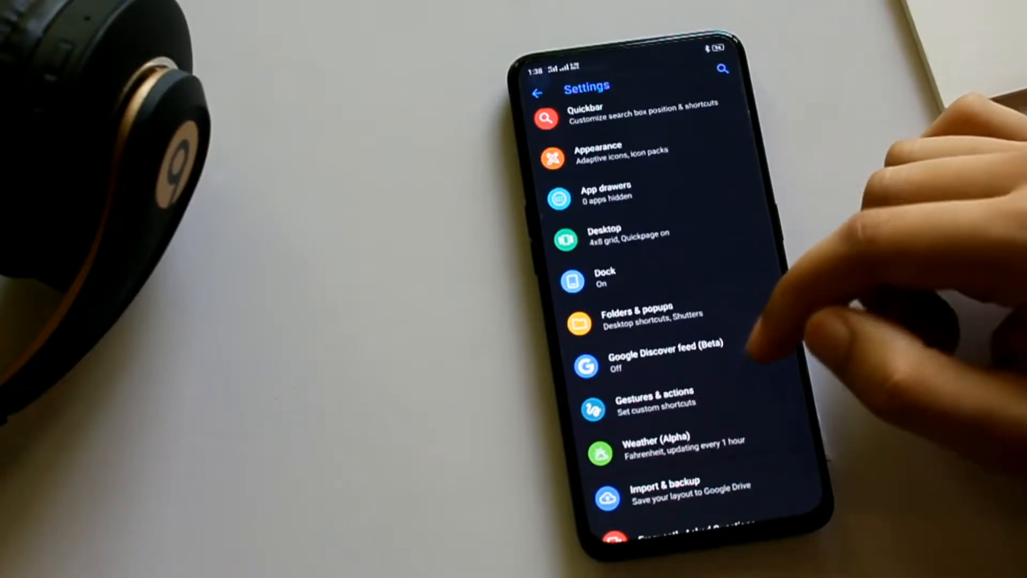
Step: Review the Gestures & actions entries for pinch, swipe and tap gestures, then go back
click(654, 398)
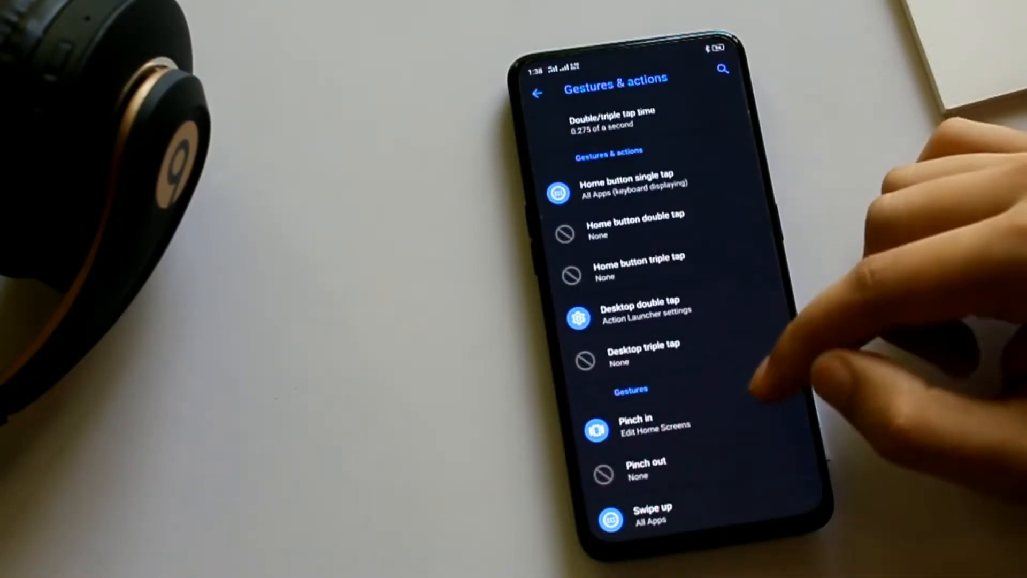
scroll(down, 3)
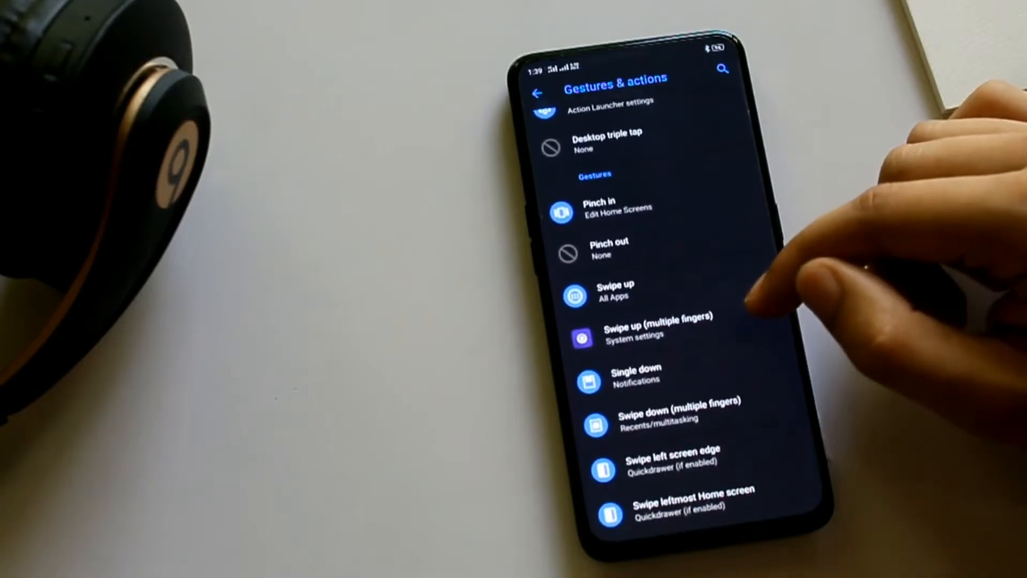
click(616, 290)
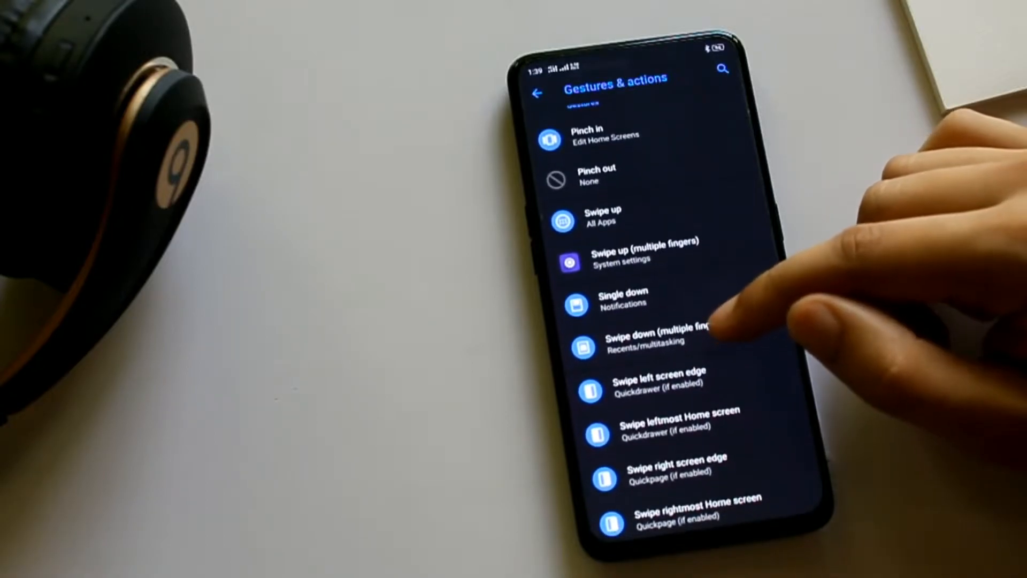
scroll(down, 3)
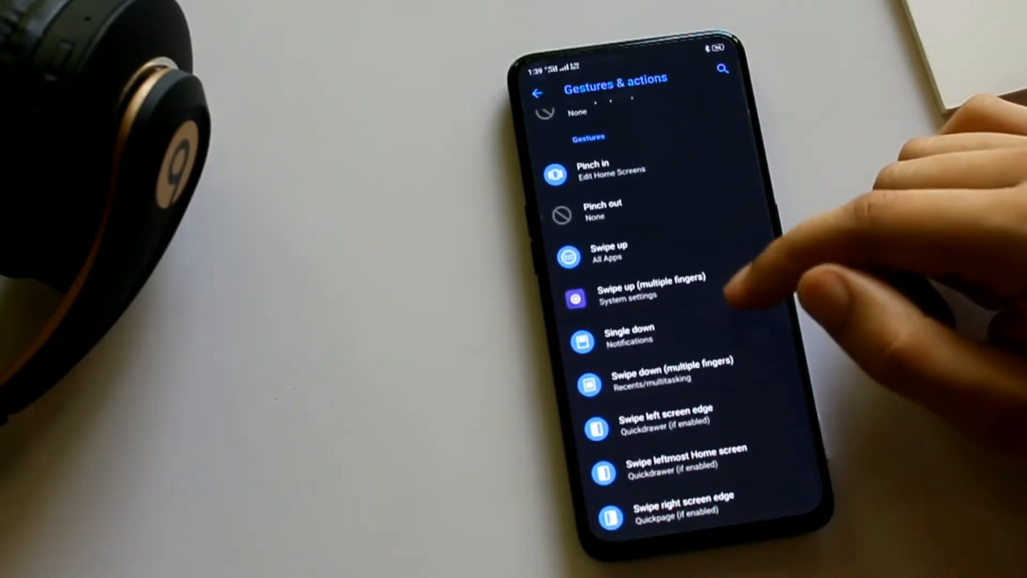
scroll(down, 3)
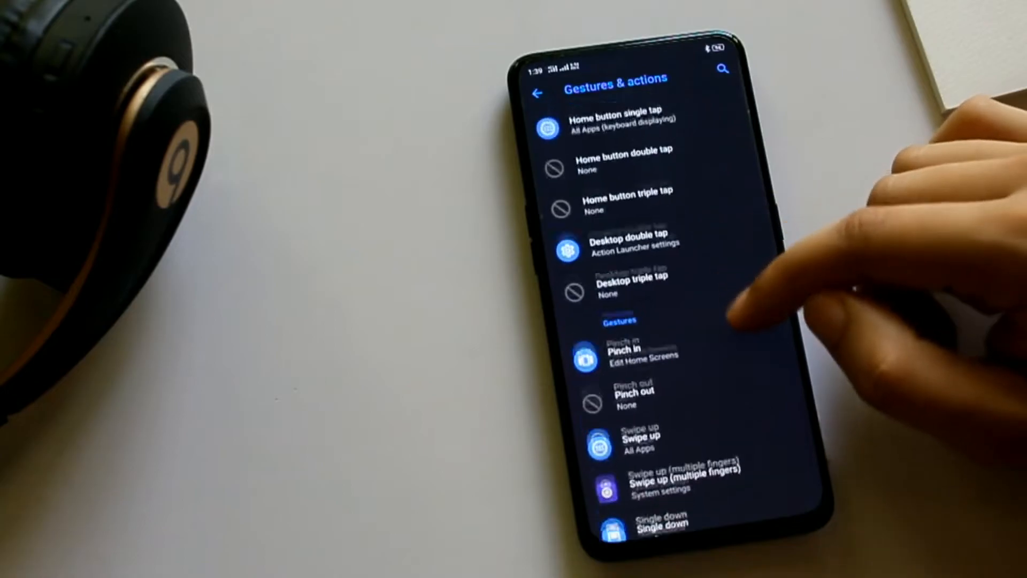
scroll(down, 3)
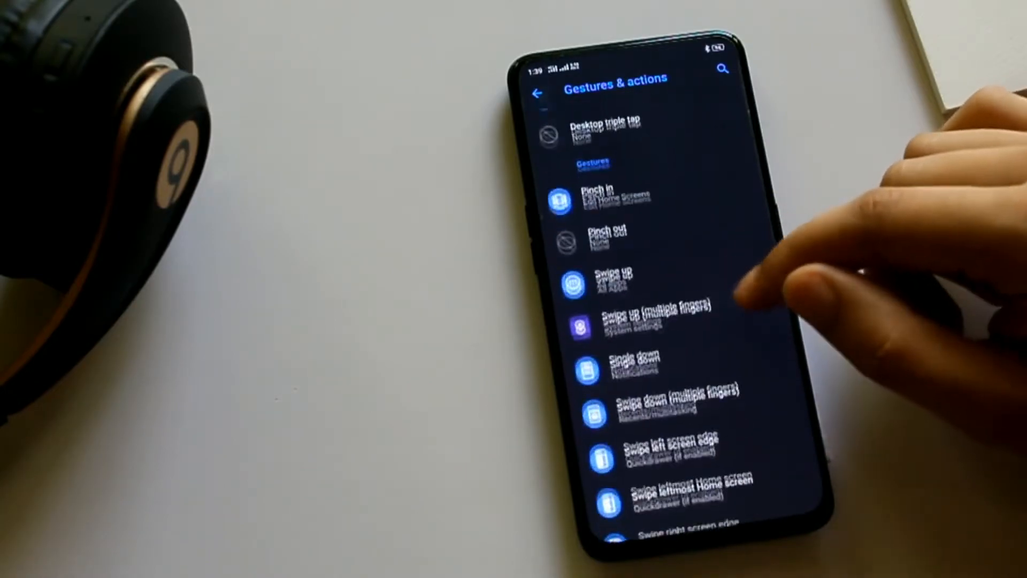
click(538, 93)
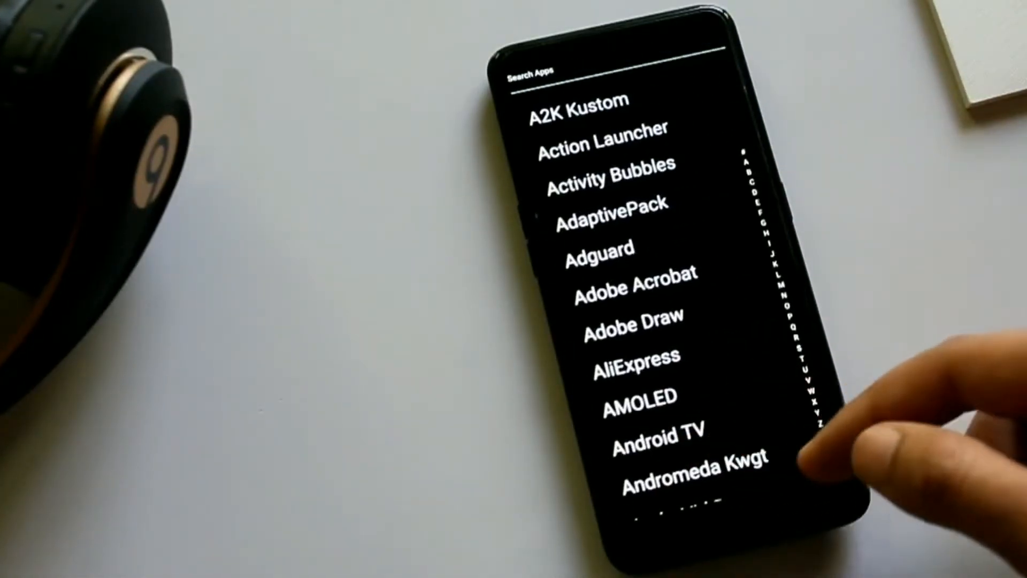
Step: Scroll through Indistractable Launcher's alphabetical all-text app list
scroll(down, 3)
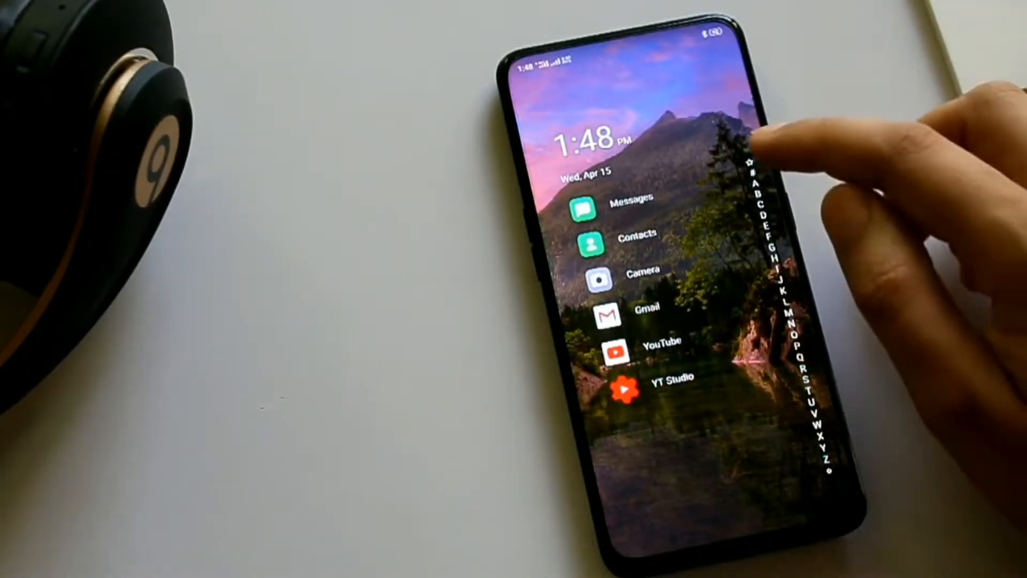
Step: Jump through apps using Niagara Launcher's alphabet index sidebar
click(744, 197)
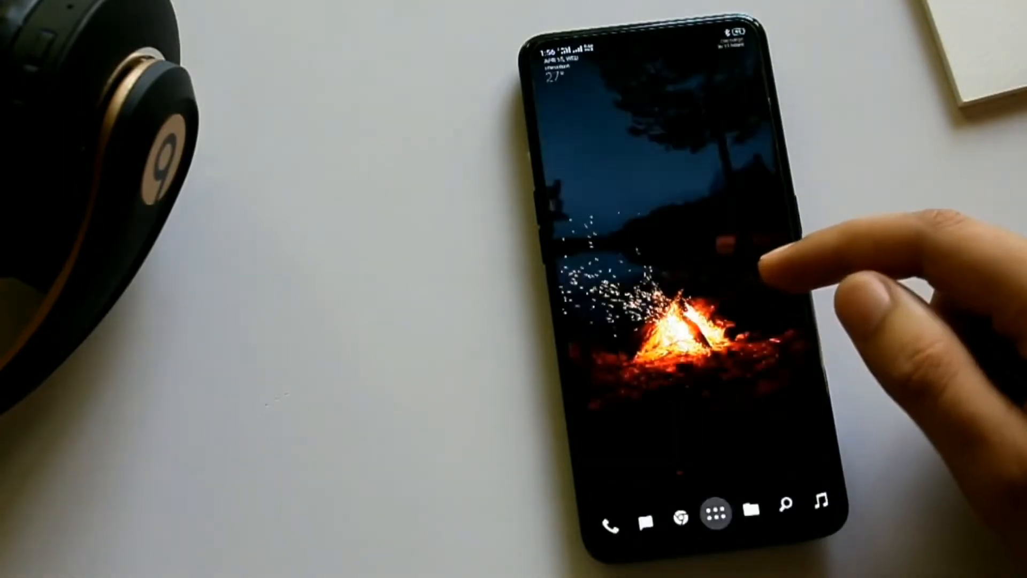
Step: Browse Nova Launcher's app drawer and scroll down the Nova Settings list
click(715, 512)
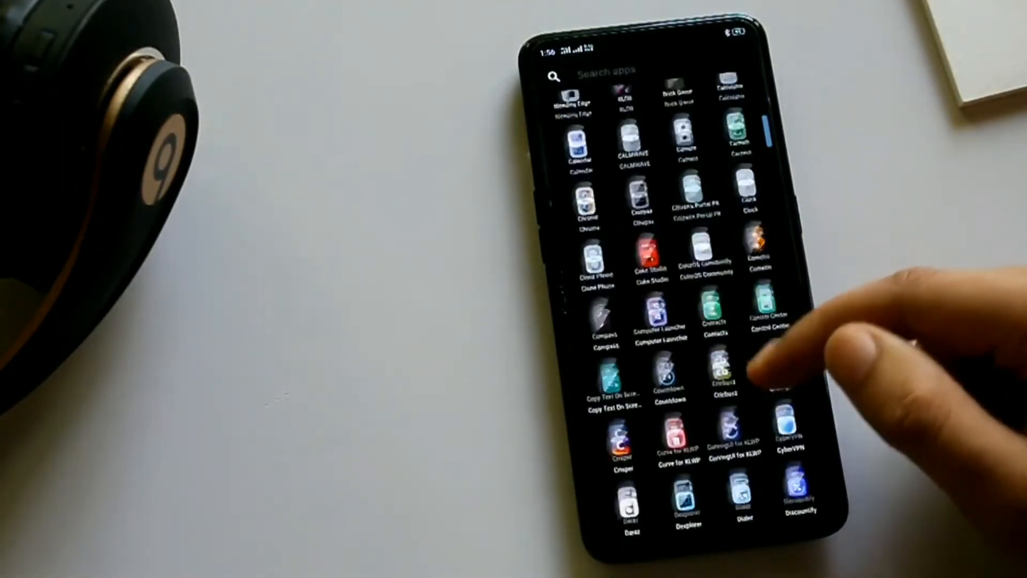
scroll(down, 3)
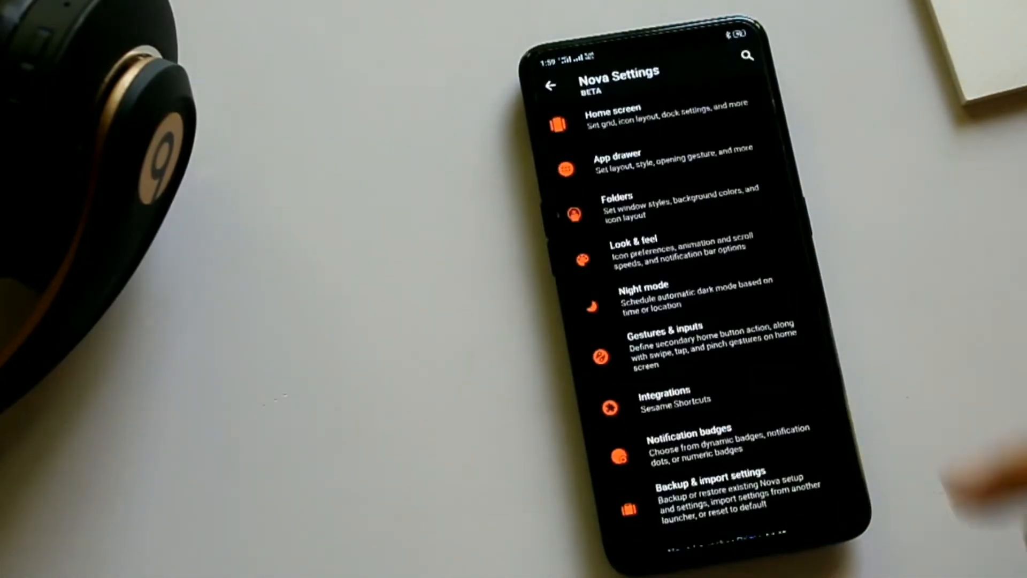
scroll(down, 3)
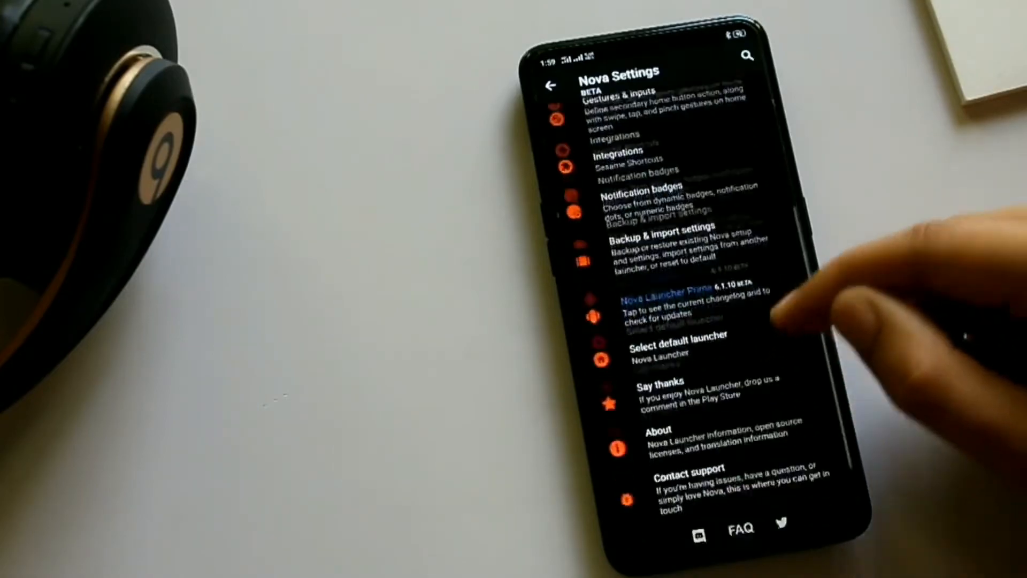
scroll(down, 3)
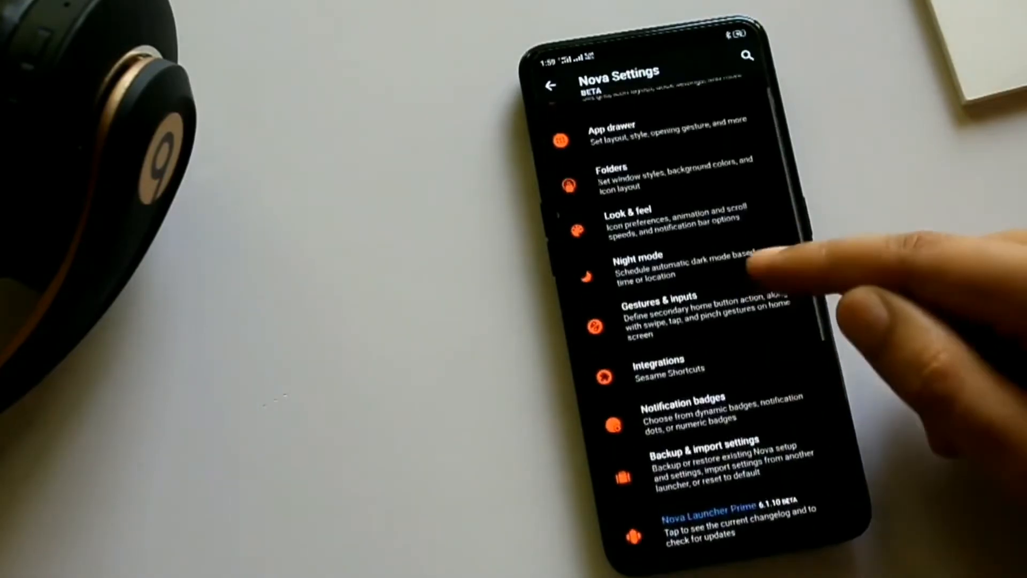
scroll(down, 3)
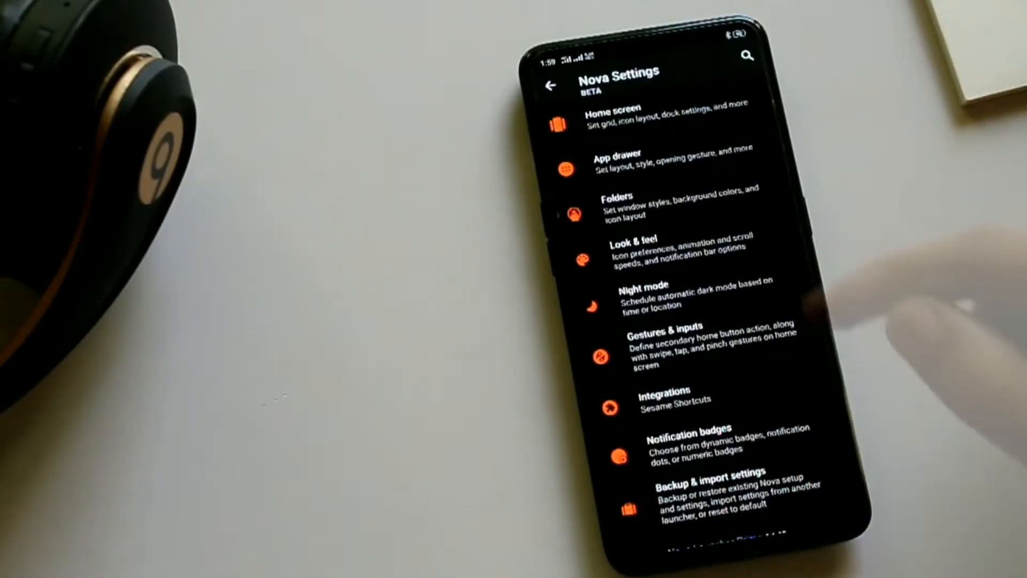
Step: Look over the Gestures & inputs settings
click(655, 351)
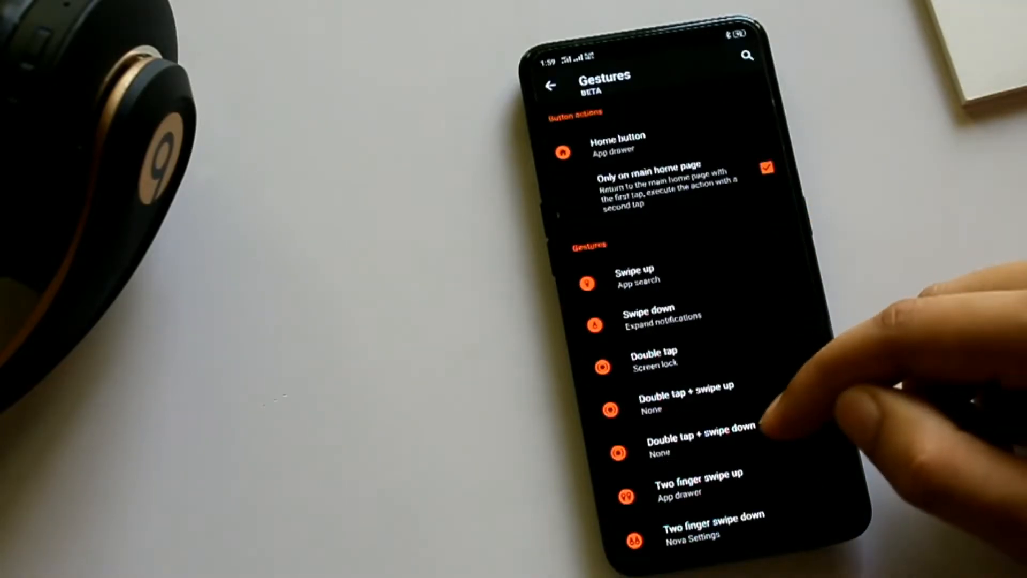
scroll(down, 3)
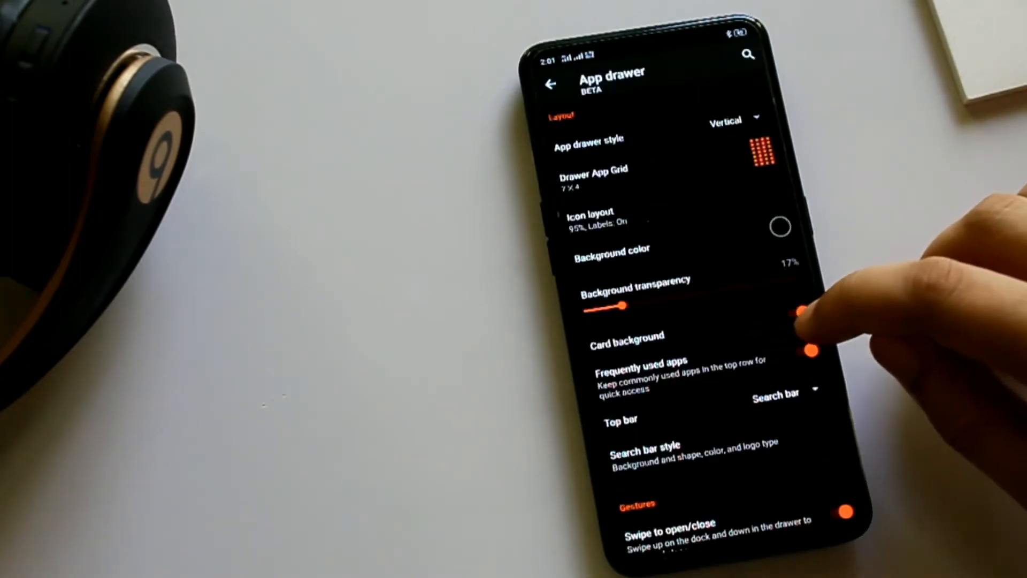
Step: Switch the app drawer style to horizontal paged icons and return to its settings
scroll(down, 3)
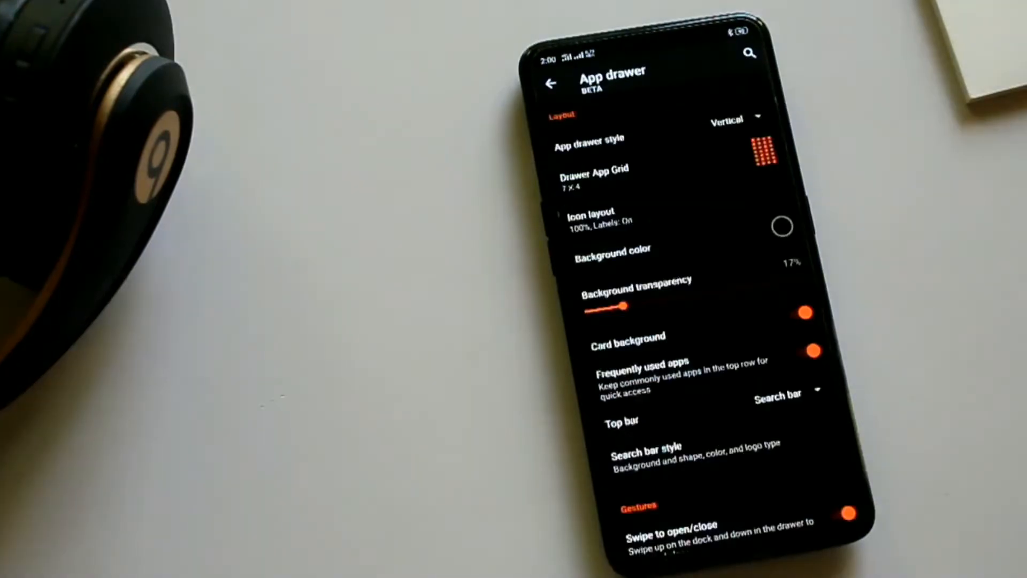
click(725, 119)
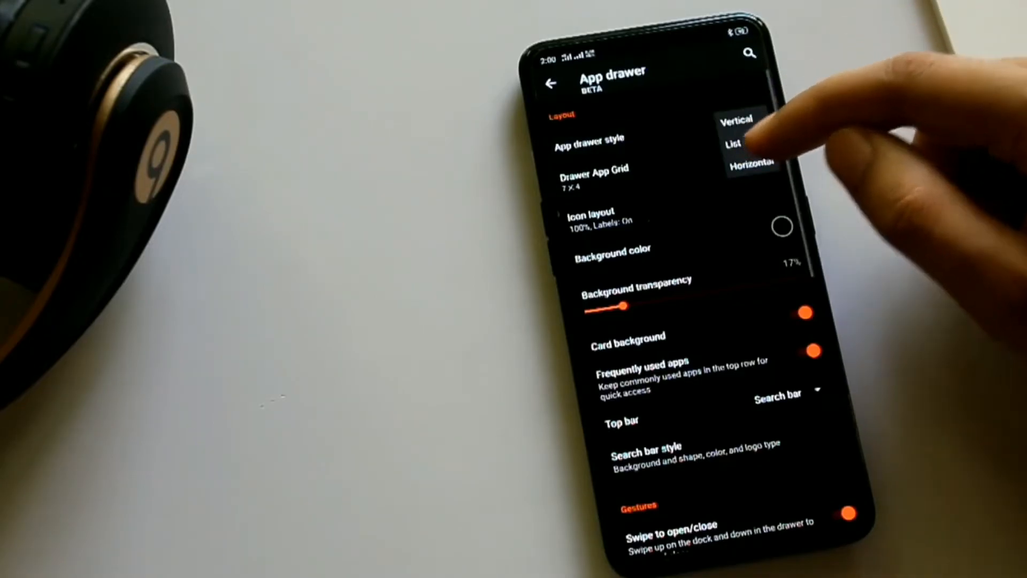
click(728, 143)
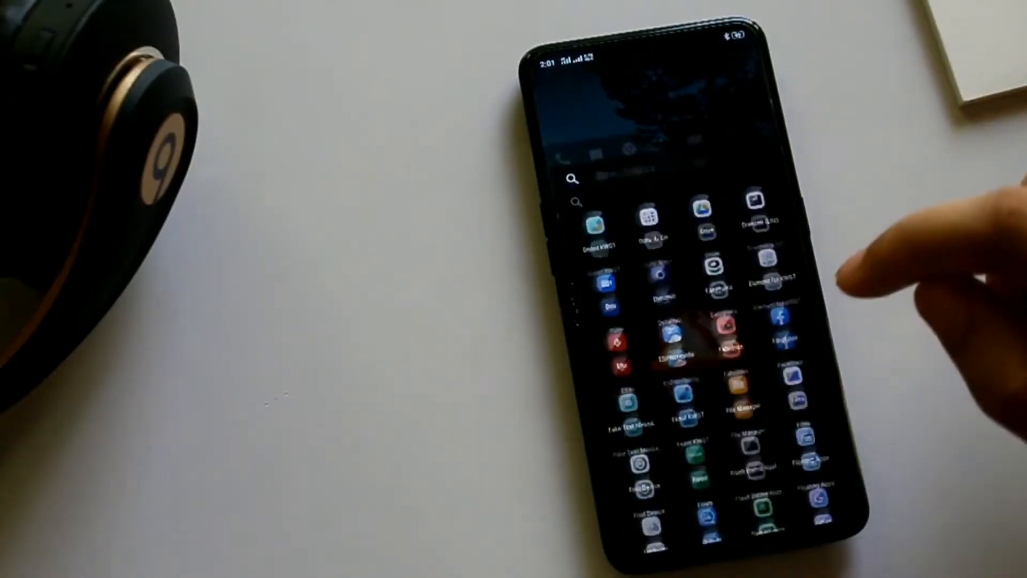
scroll(down, 3)
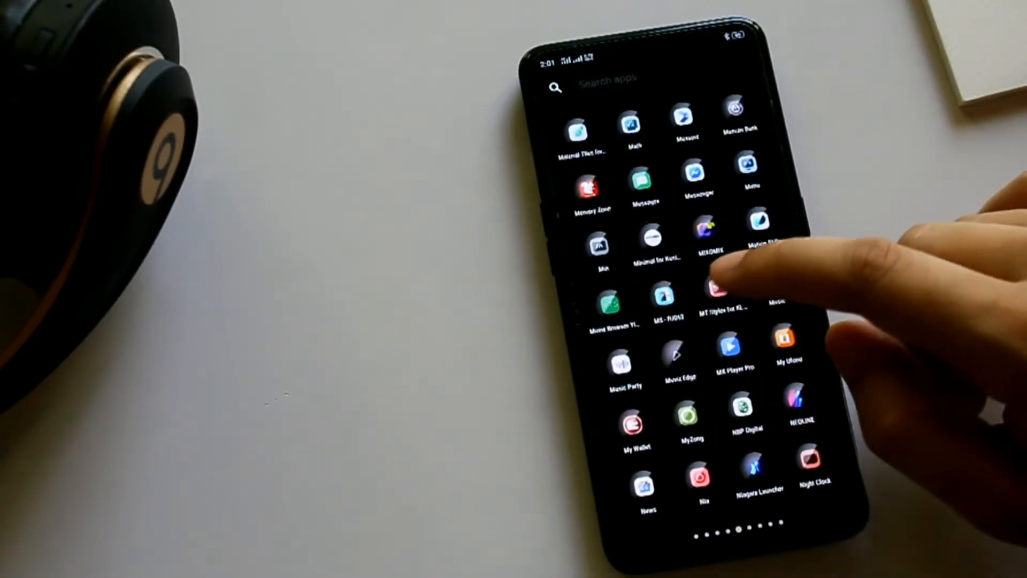
key(HOME)
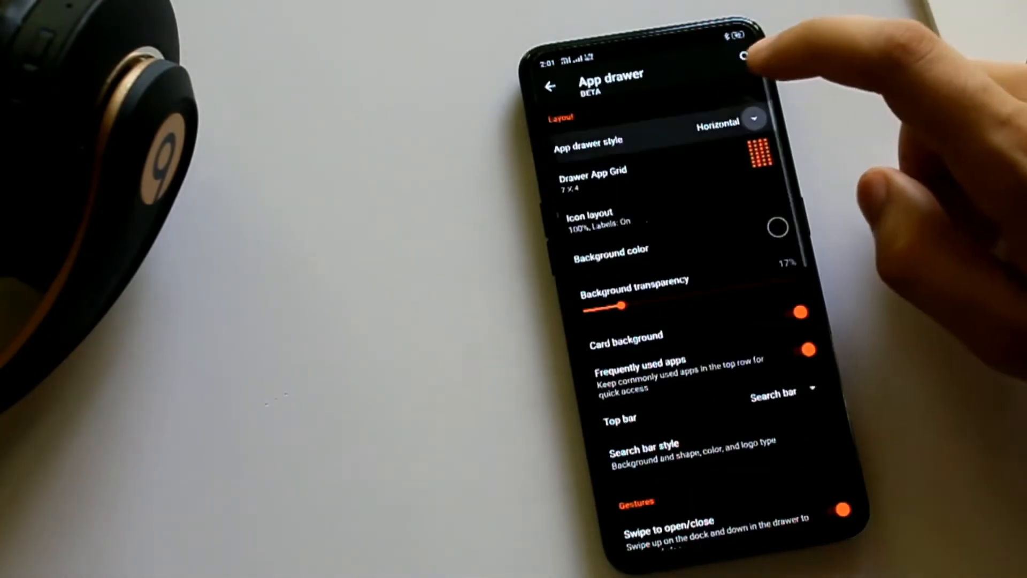
Step: Check the Hide apps list and its show-hidden option, then back out to Nova Settings
scroll(down, 3)
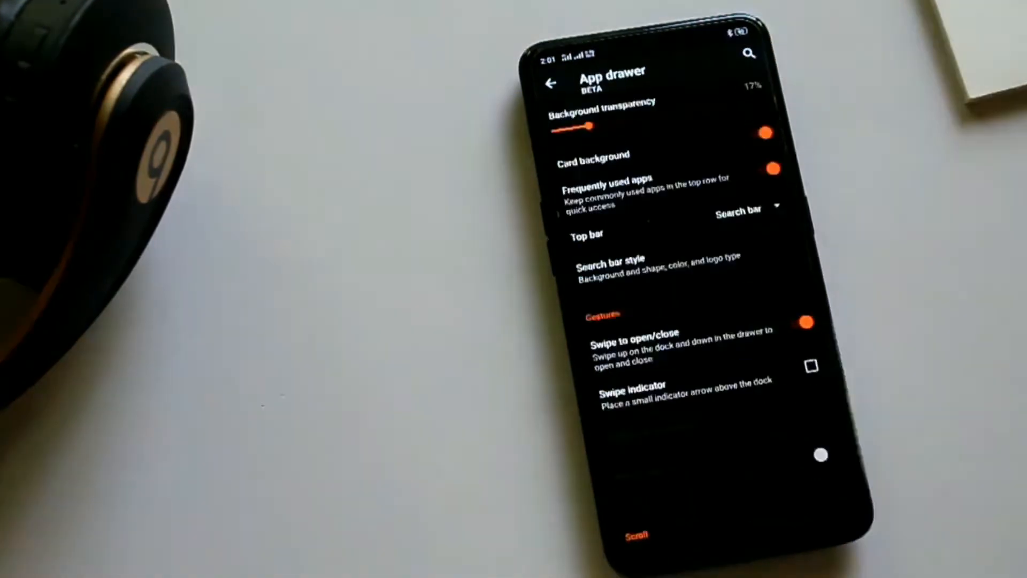
scroll(down, 3)
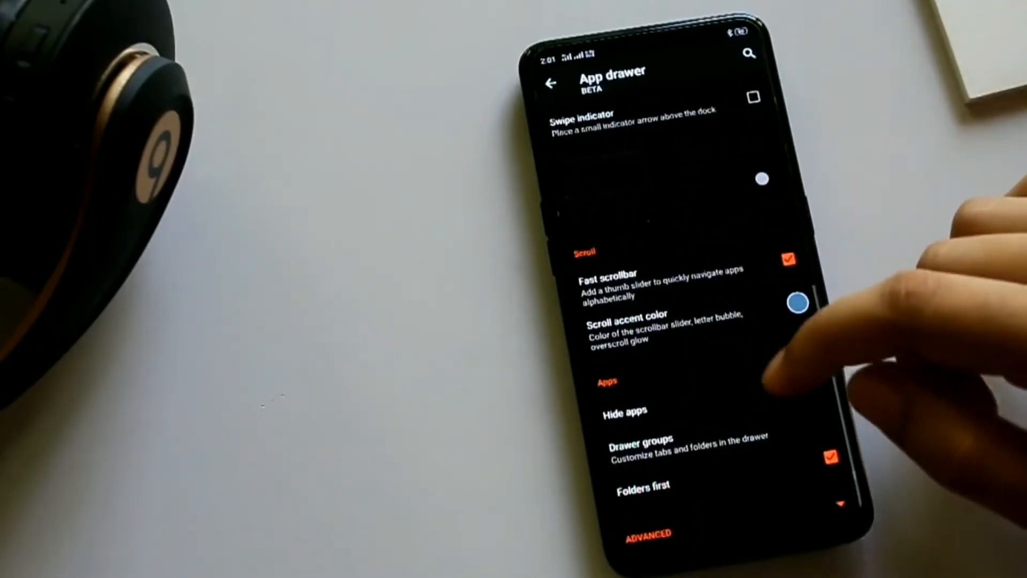
click(624, 411)
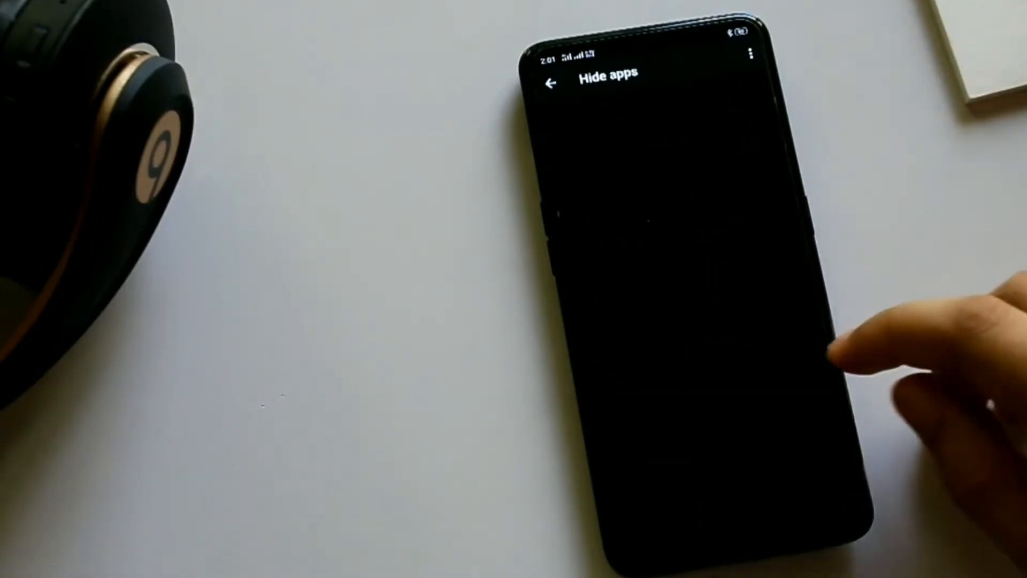
click(752, 54)
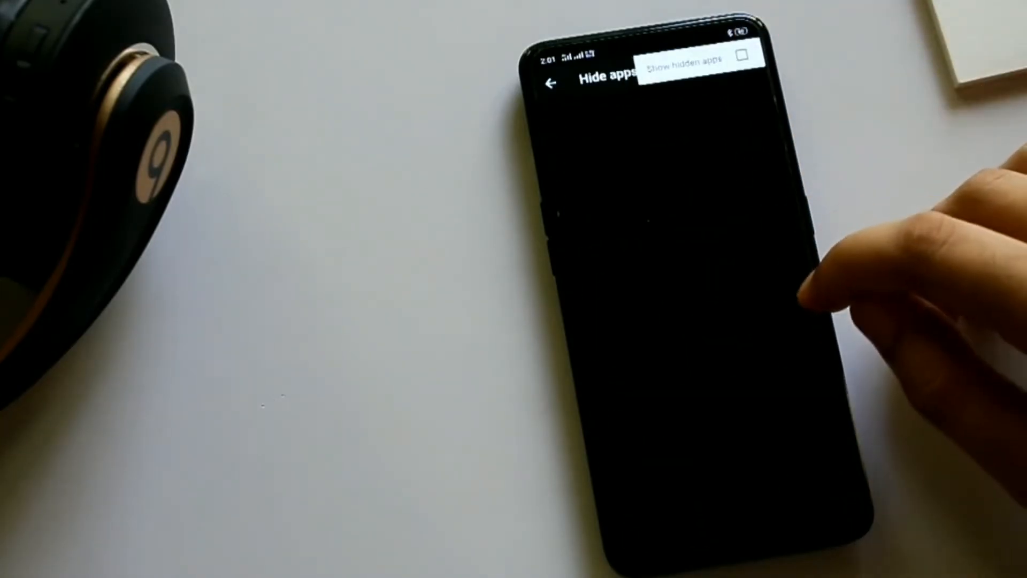
click(552, 83)
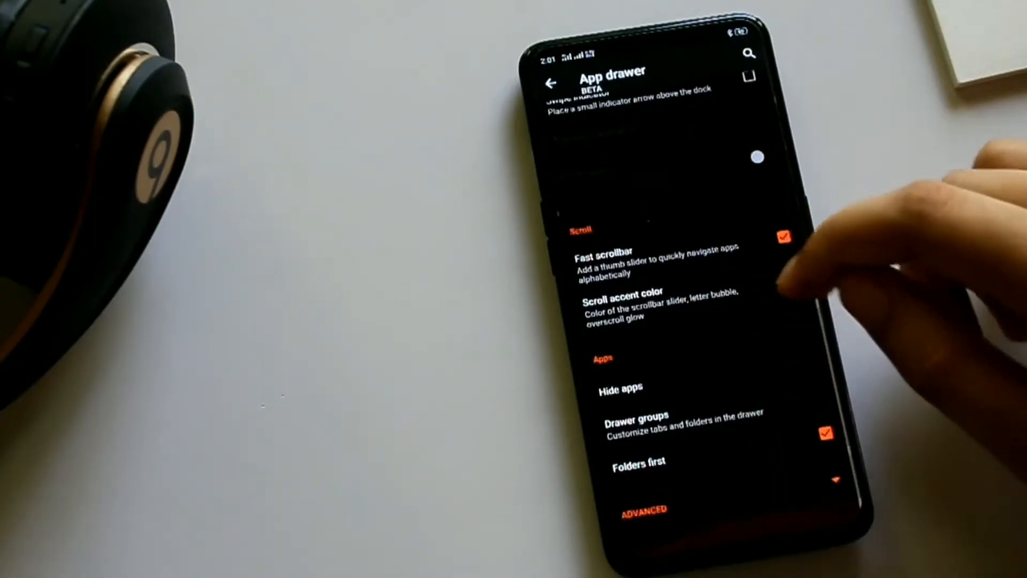
click(551, 83)
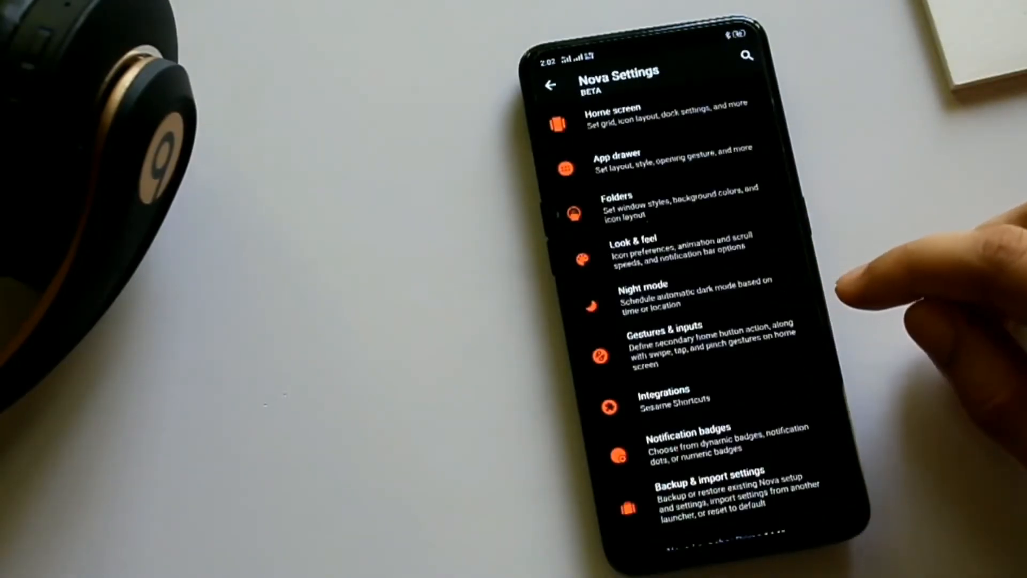
Step: In Look & feel, enable dark notification bar icons among the notification bar options
click(632, 252)
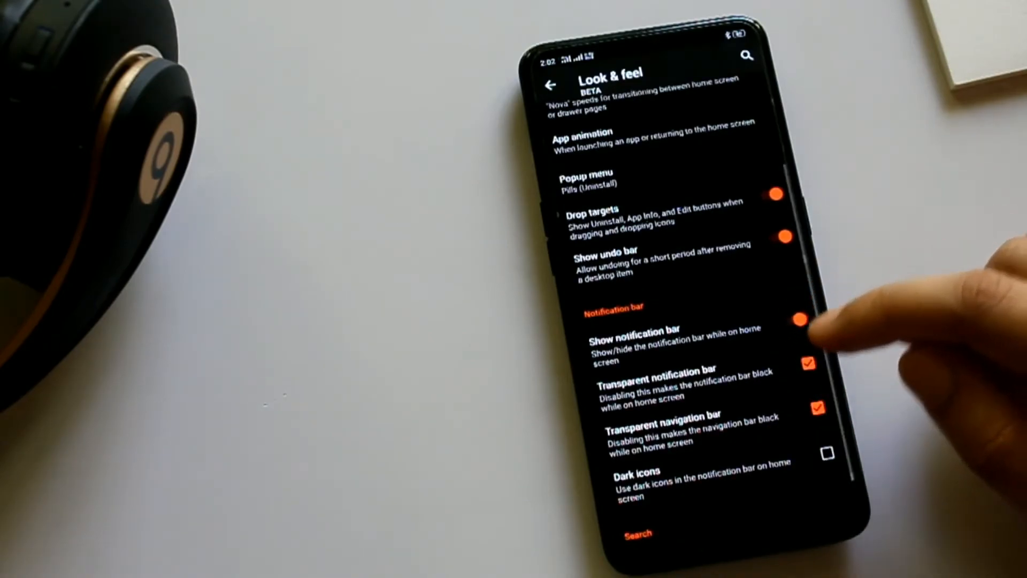
click(796, 320)
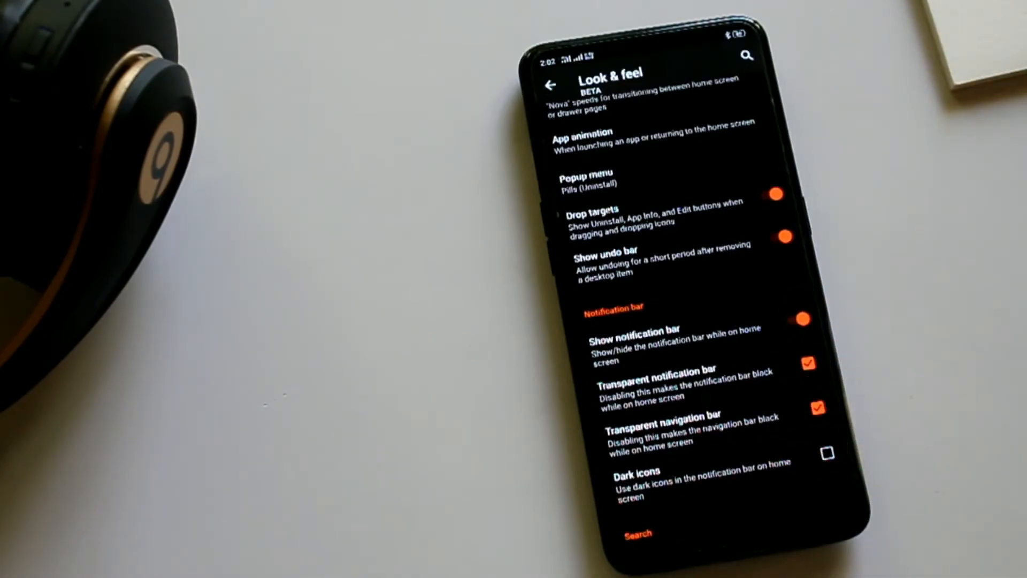
scroll(down, 3)
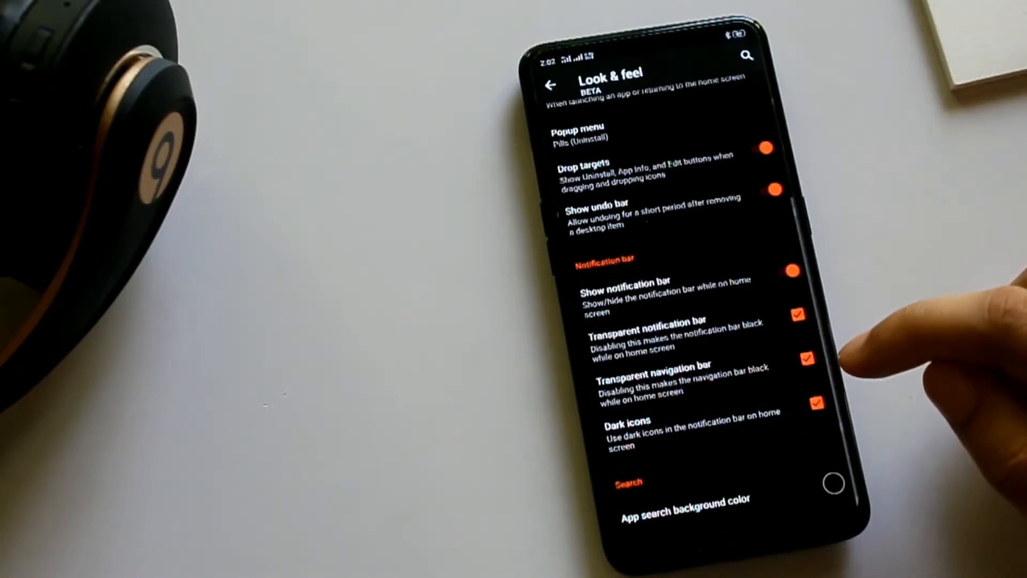
click(816, 403)
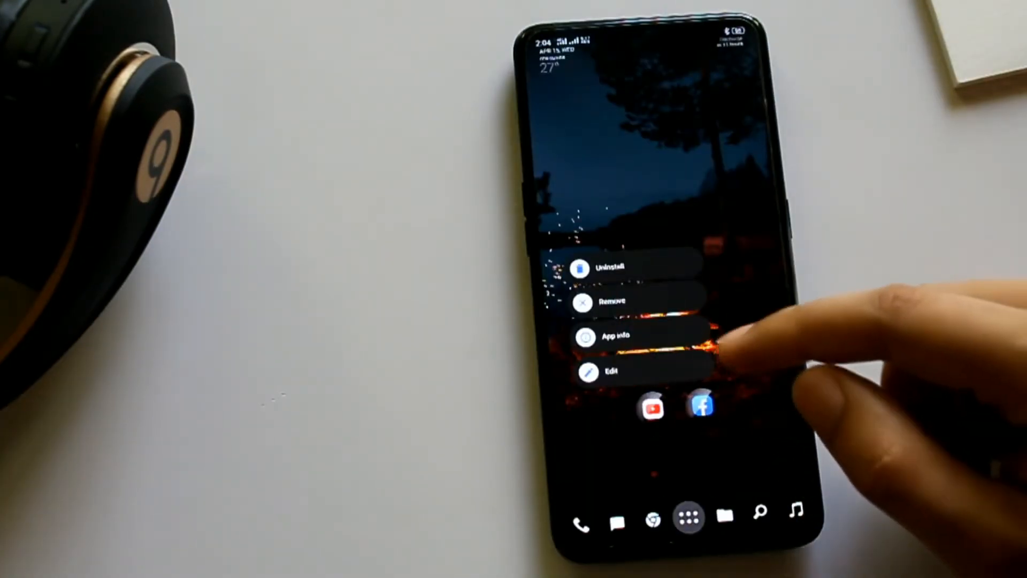
Step: Enter the icon's Edit screen and browse the Nova launcher actions for its swipe gesture
click(612, 371)
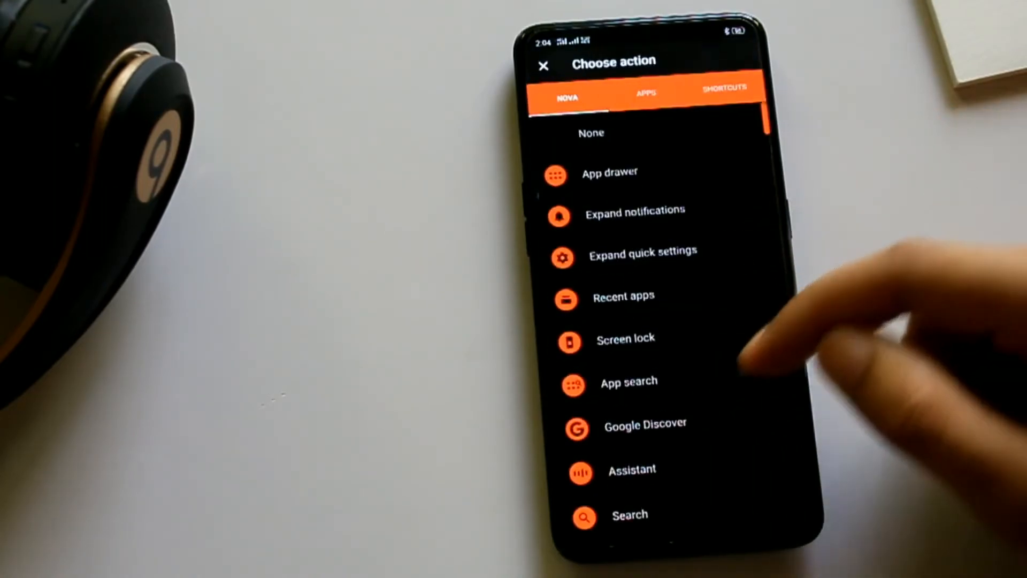
scroll(down, 3)
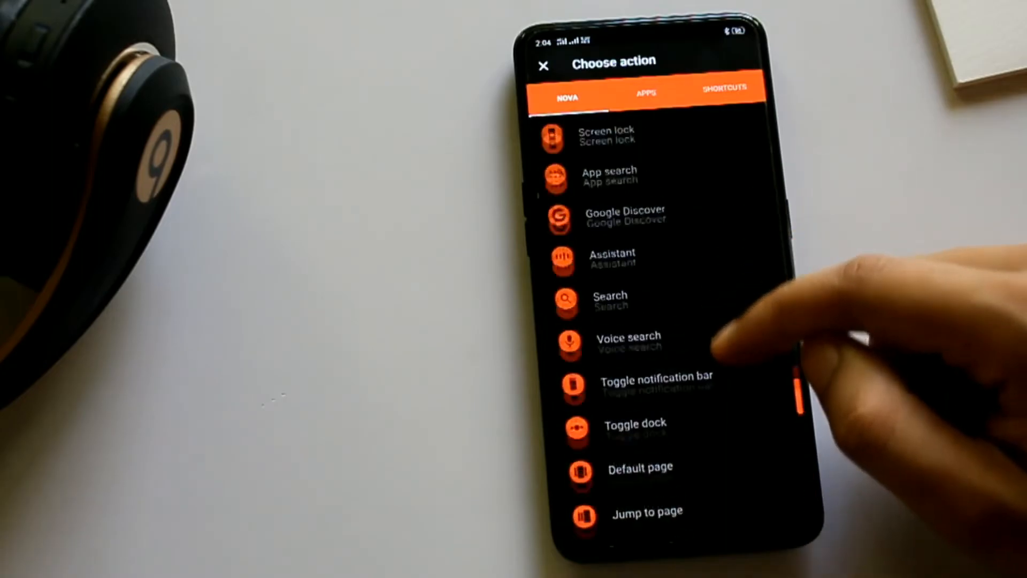
scroll(down, 3)
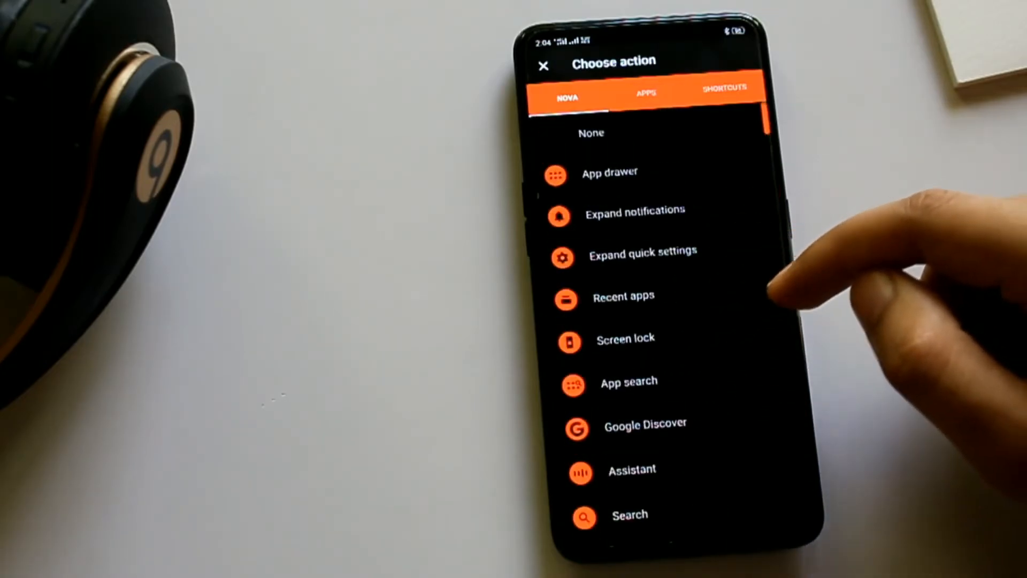
Step: Browse the installed Apps list and pick an app as the icon's swipe action
click(645, 91)
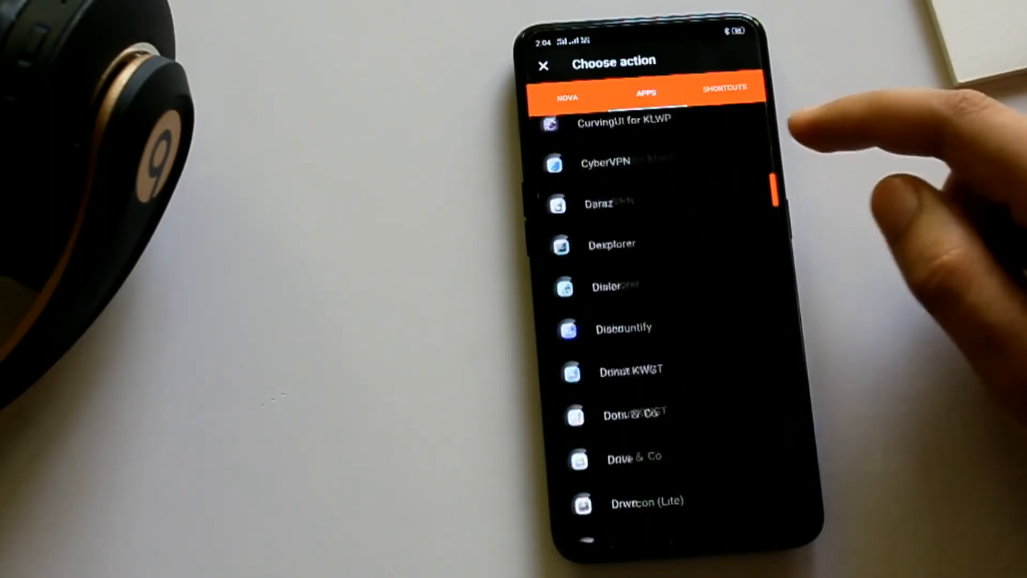
scroll(down, 3)
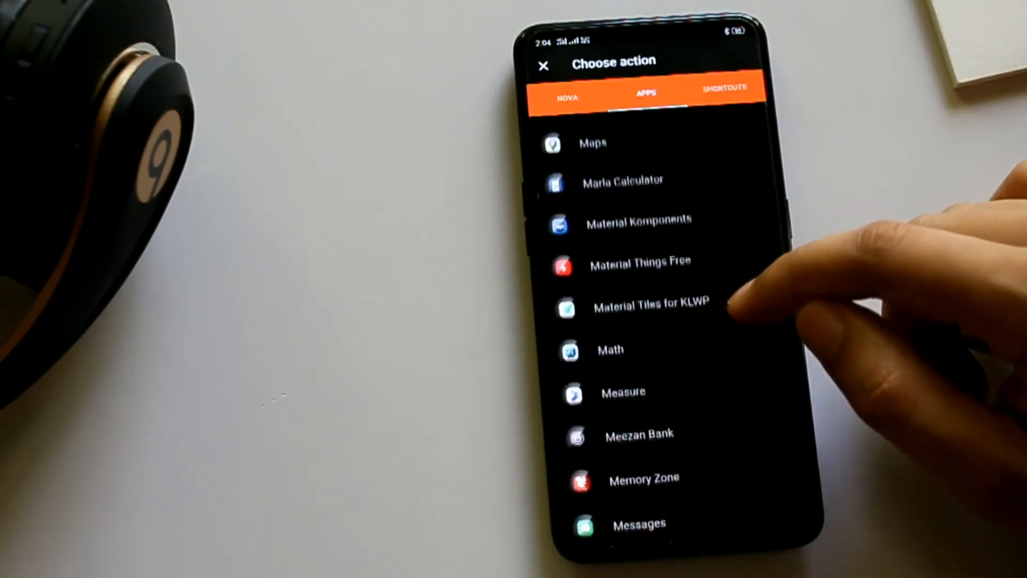
scroll(down, 3)
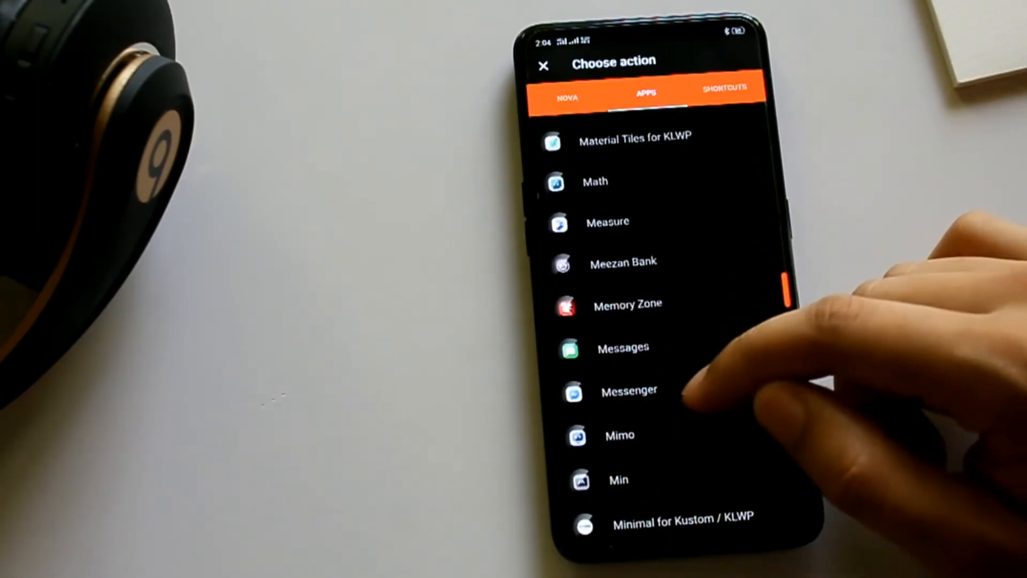
click(628, 391)
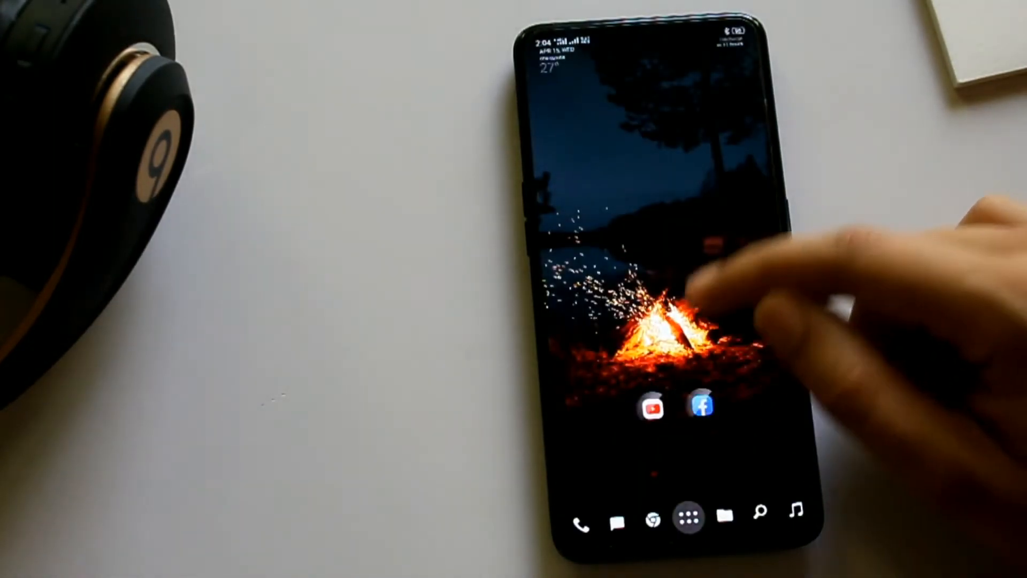
Step: Reopen Choose action, go to the Apps list and select YouTube as the swipe action
click(701, 407)
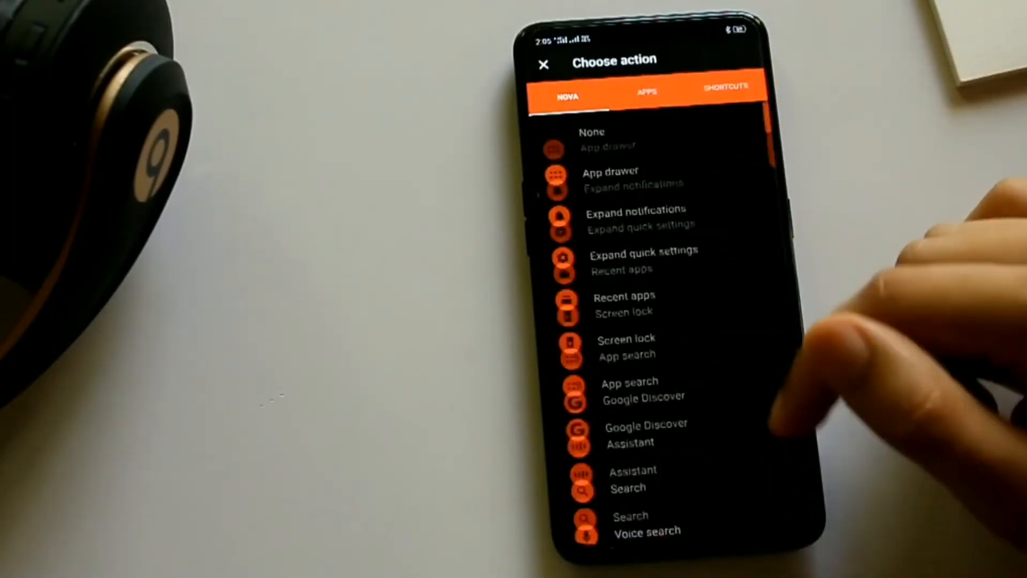
click(646, 92)
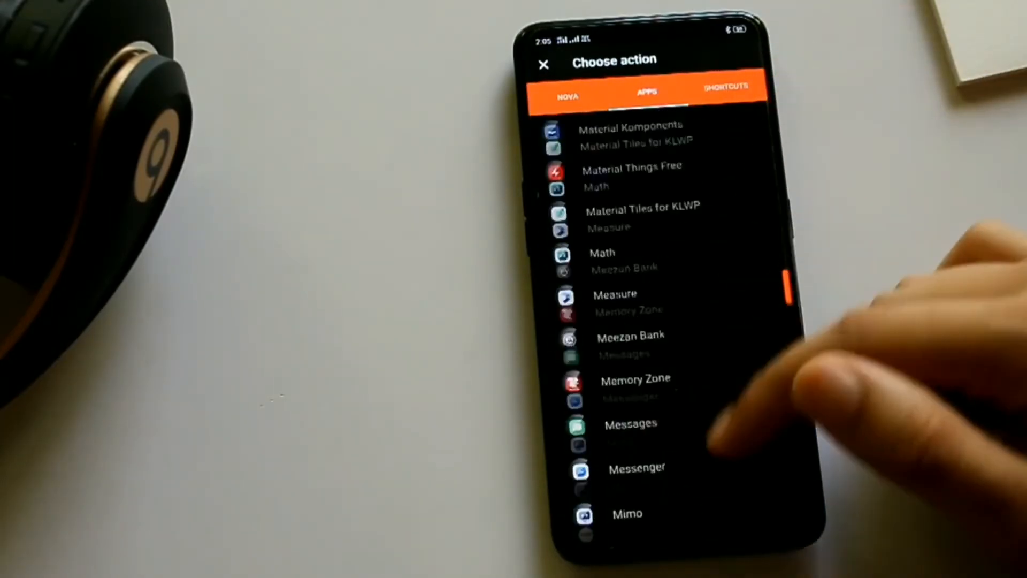
scroll(down, 3)
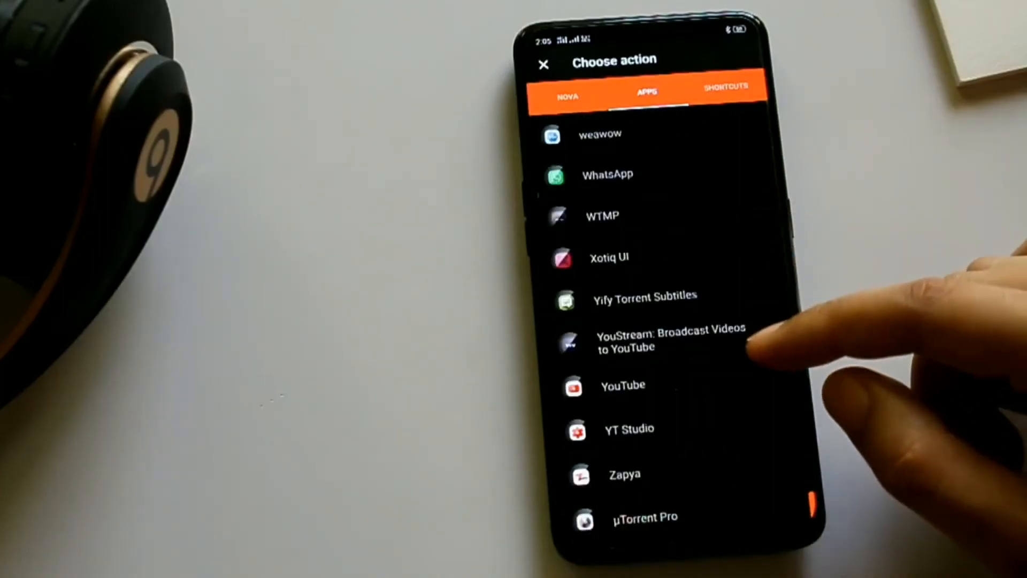
click(622, 385)
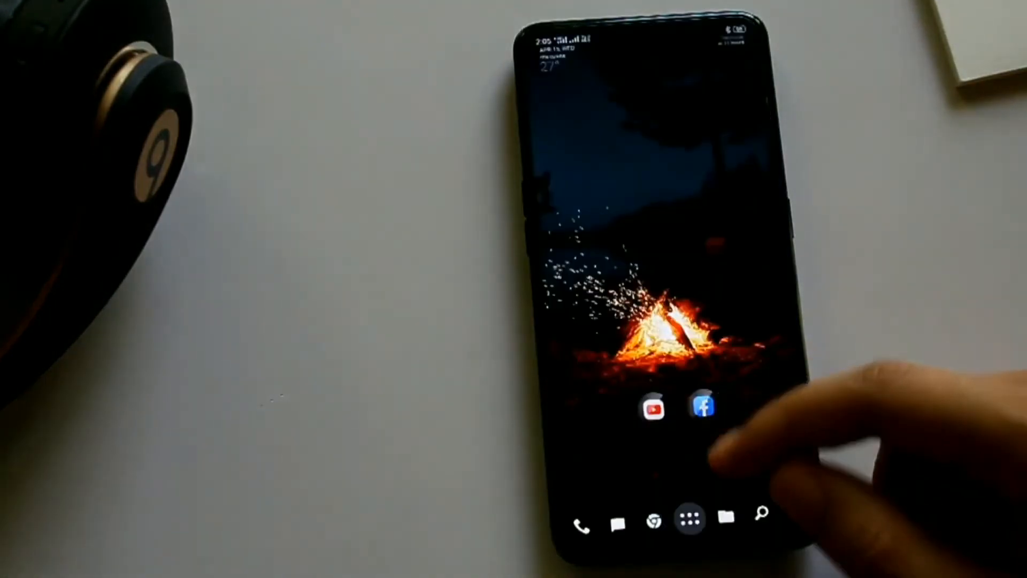
Step: Launch YouTube via the icon's swipe gesture, then return to the home screen
click(667, 408)
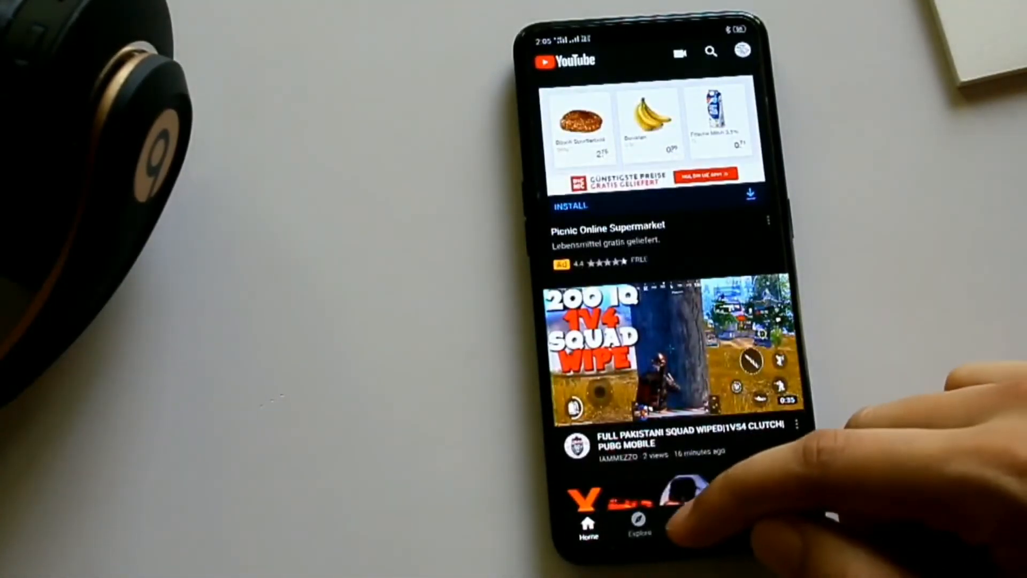
scroll(down, 3)
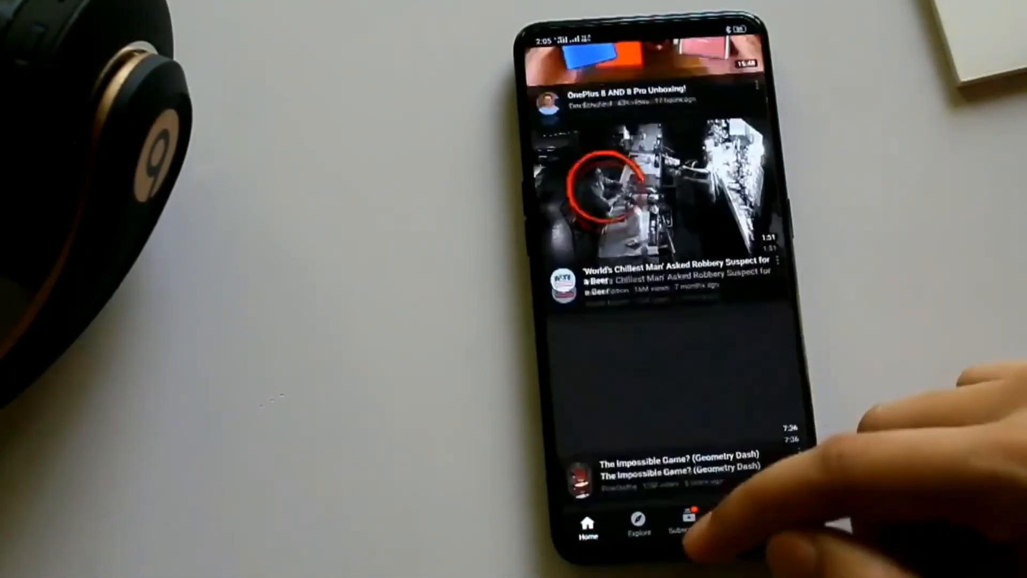
key(home)
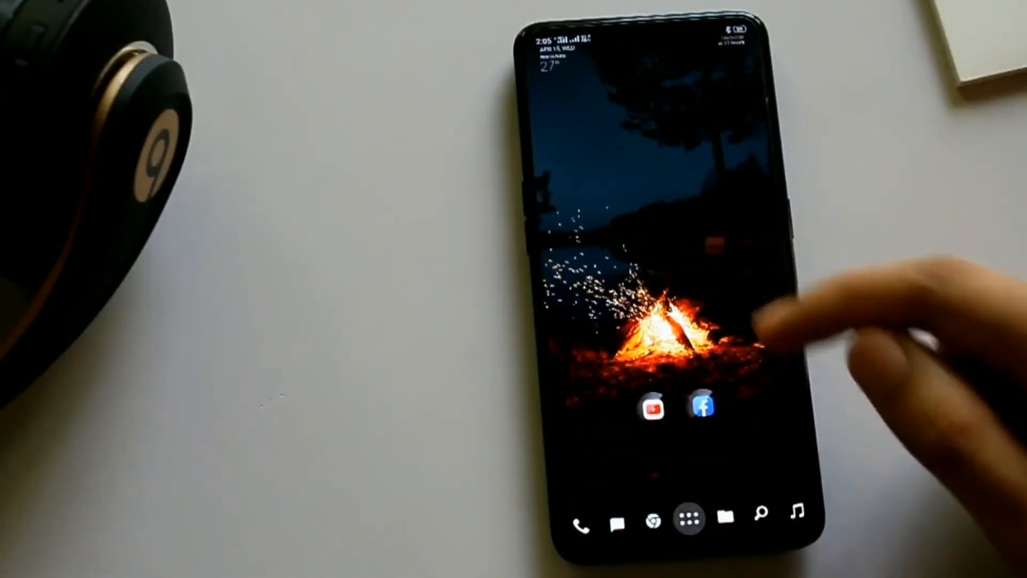
Step: Interact with the home-screen icon again and unlock the phone back to the home screen
click(649, 406)
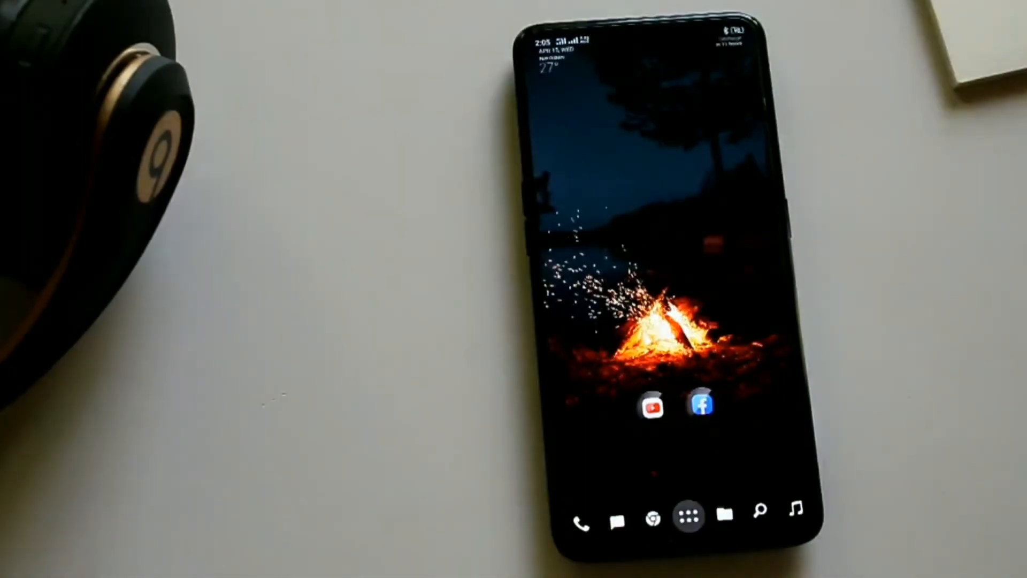
drag(698, 405, 655, 409)
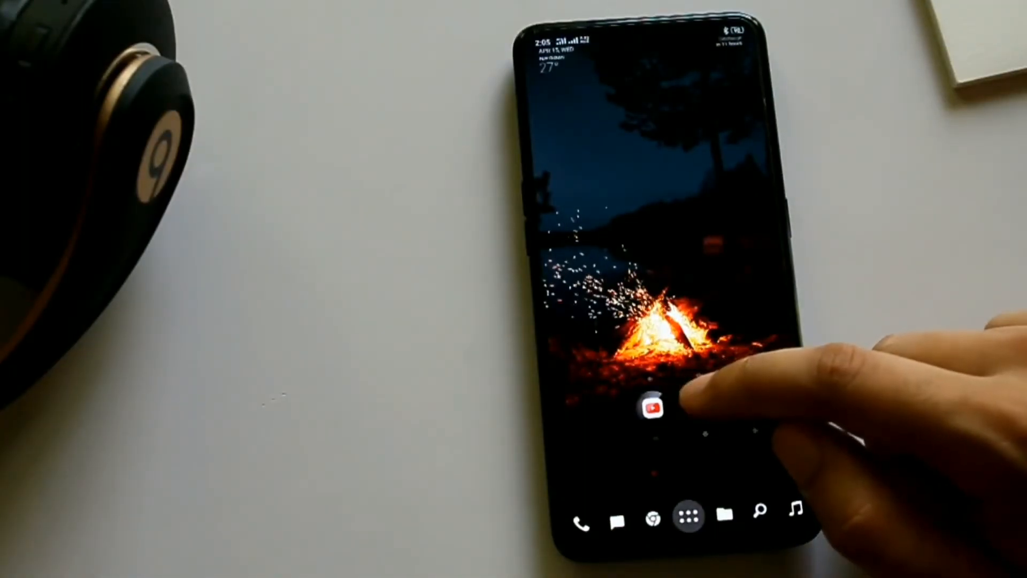
click(655, 410)
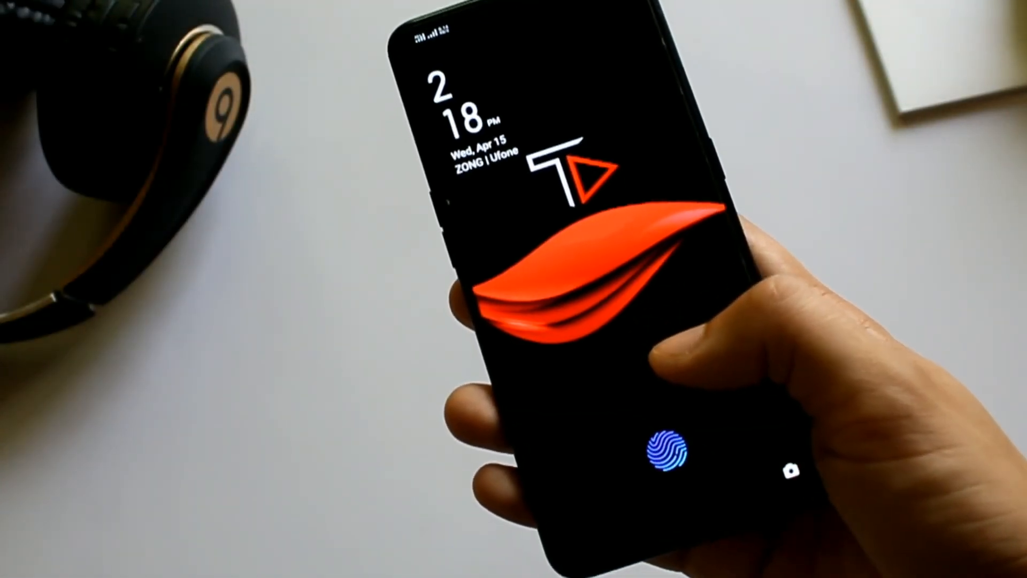
click(677, 451)
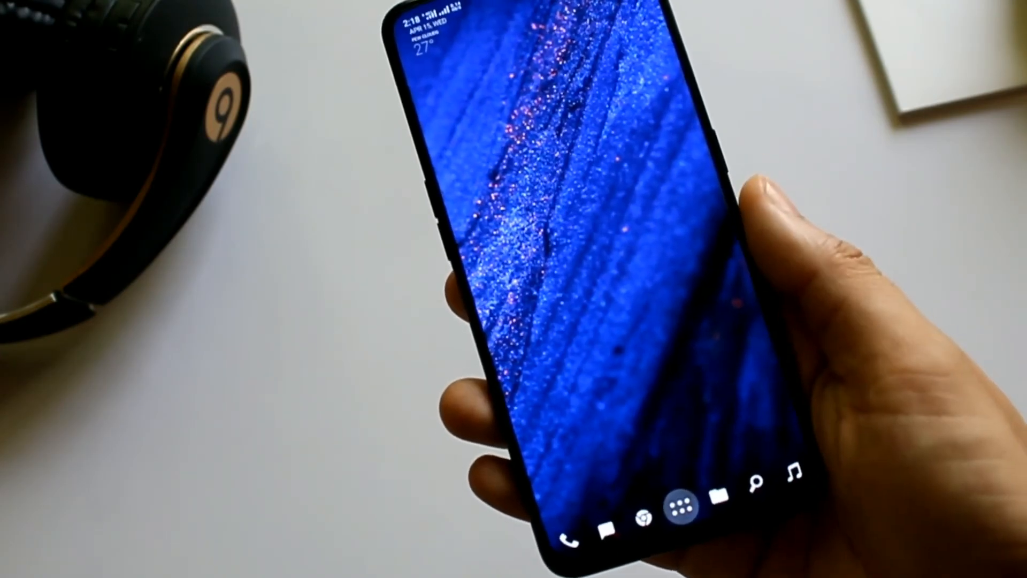